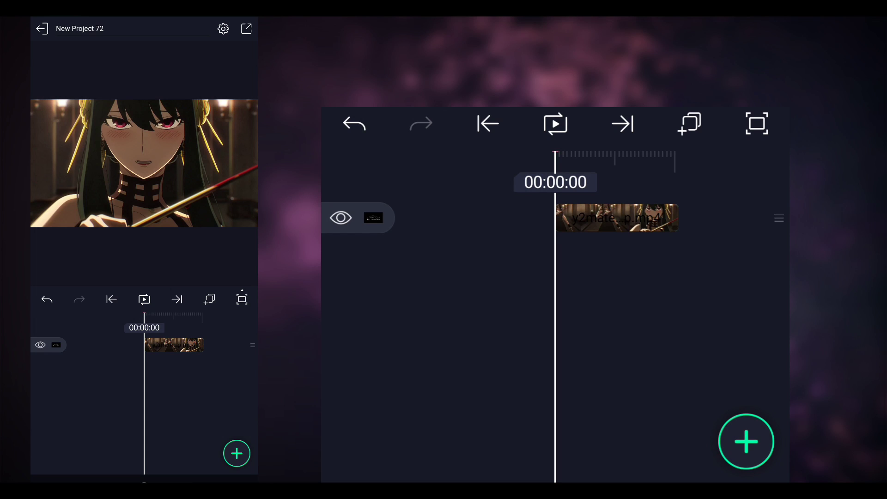
# Step: Create a freehand shape layer and place jagged points along the sword blade
pyautogui.click(746, 442)
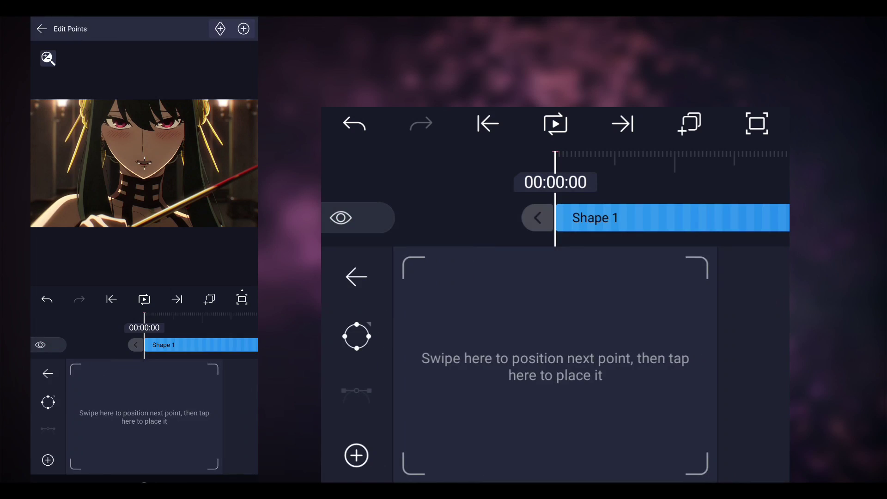
pyautogui.click(485, 336)
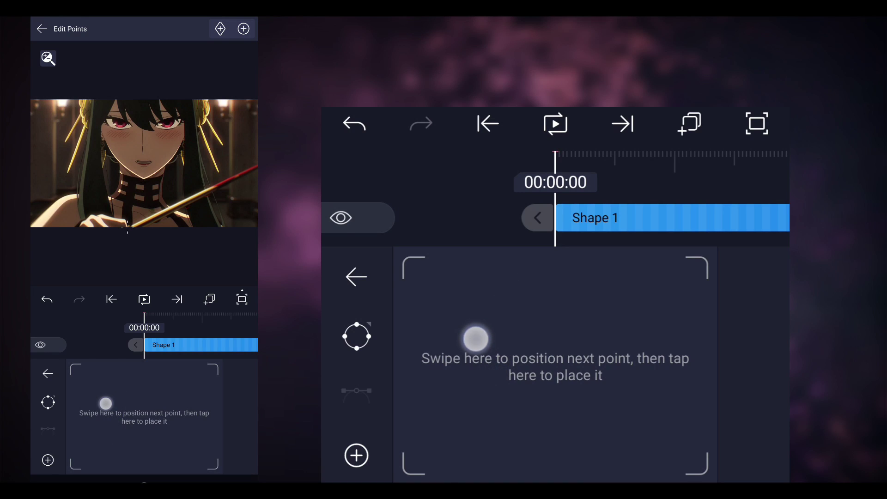
pyautogui.moveTo(475, 338); pyautogui.dragTo(469, 385)
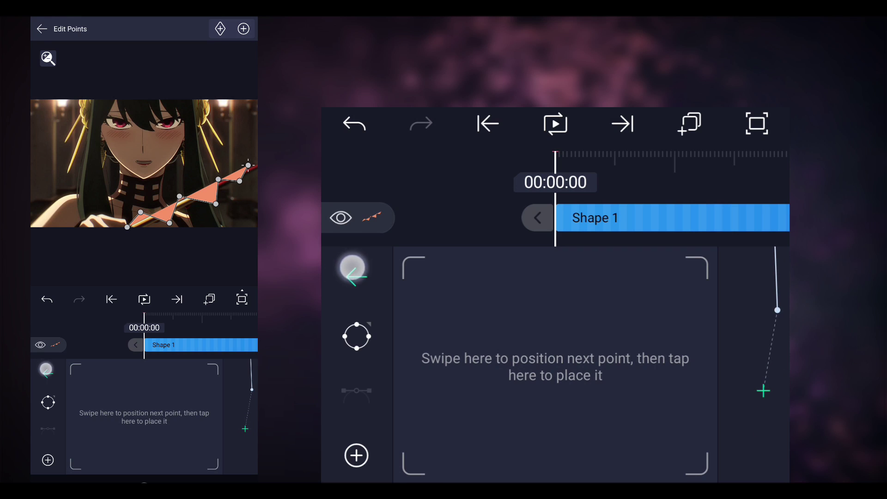
# Step: Finish the point chain and remove Shape 1's fill, leaving only a thin outline
pyautogui.click(42, 28)
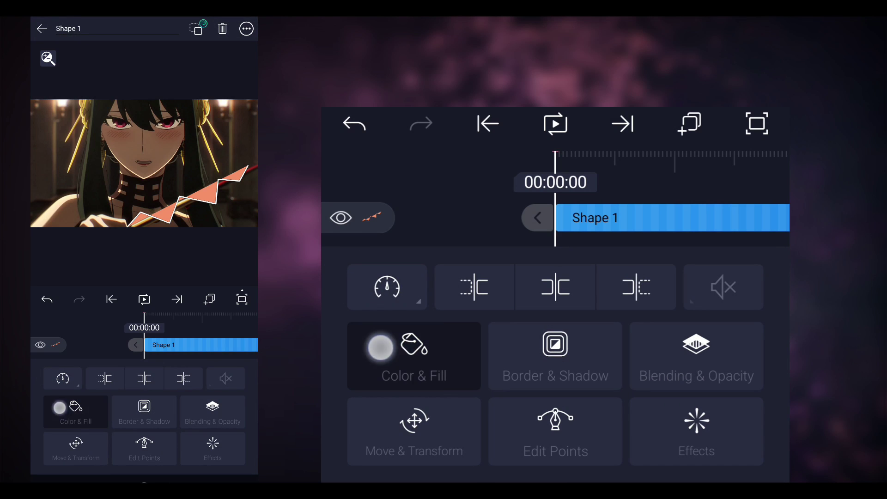
pyautogui.click(414, 356)
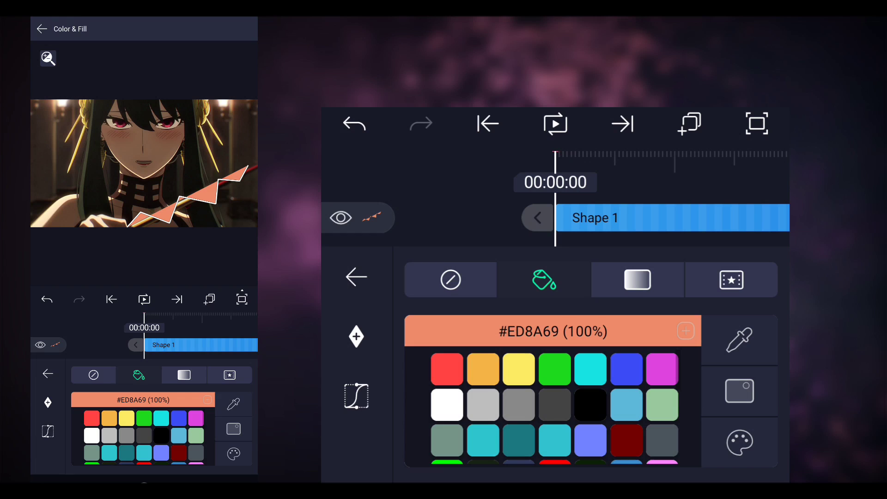
pyautogui.click(450, 279)
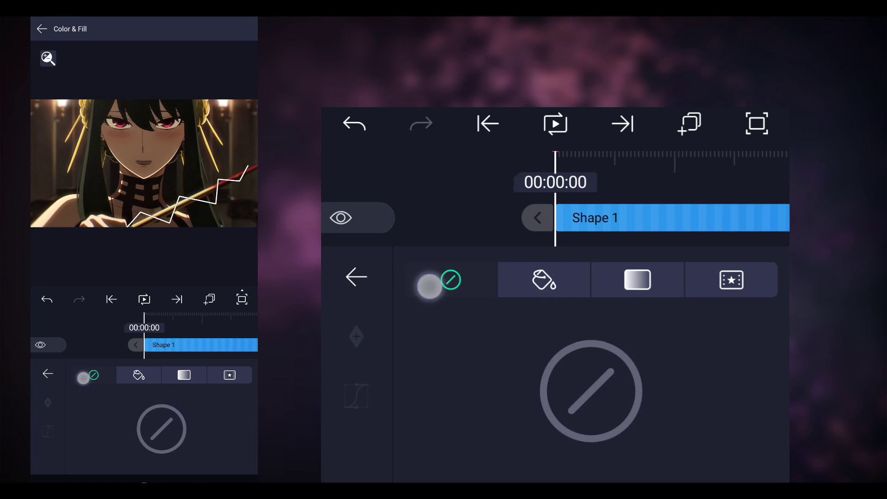
pyautogui.click(354, 276)
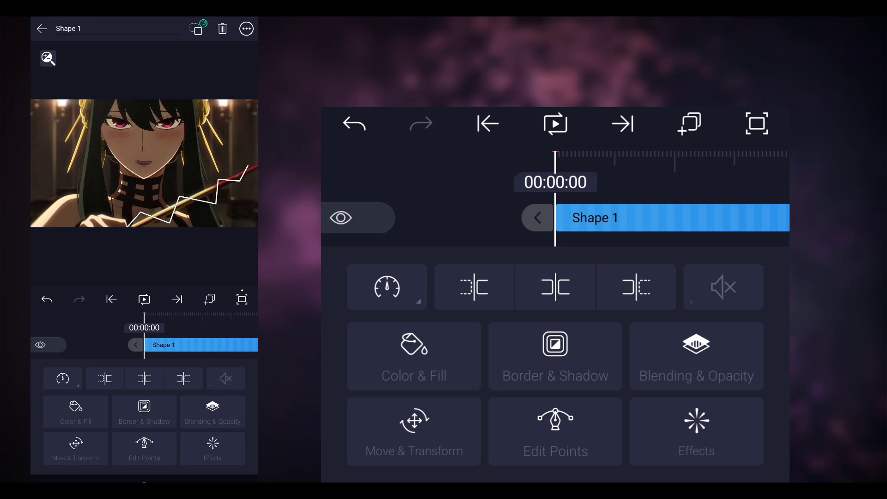
# Step: Enable a white stroke about 12.5 wide with square caps and miter joins
pyautogui.click(554, 355)
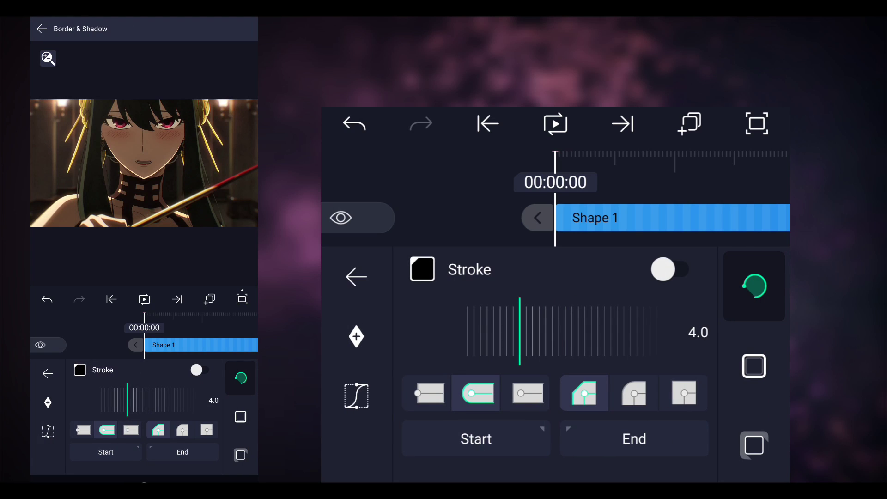
pyautogui.click(670, 269)
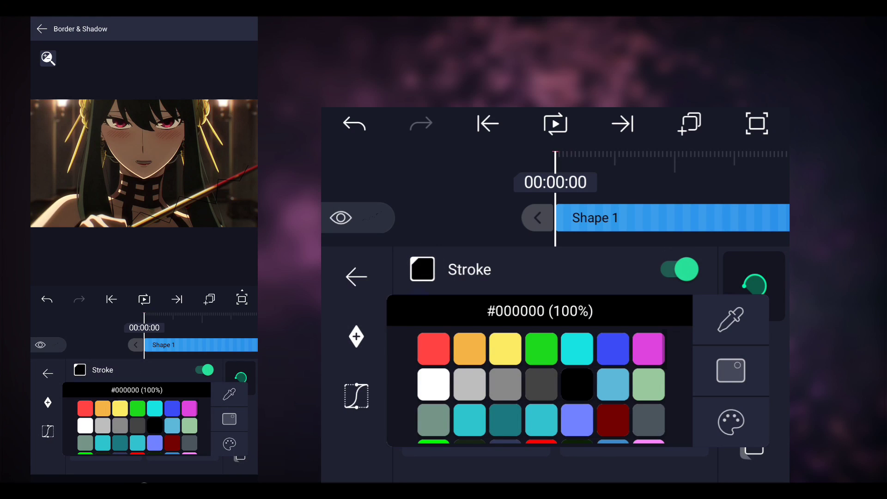
pyautogui.click(432, 379)
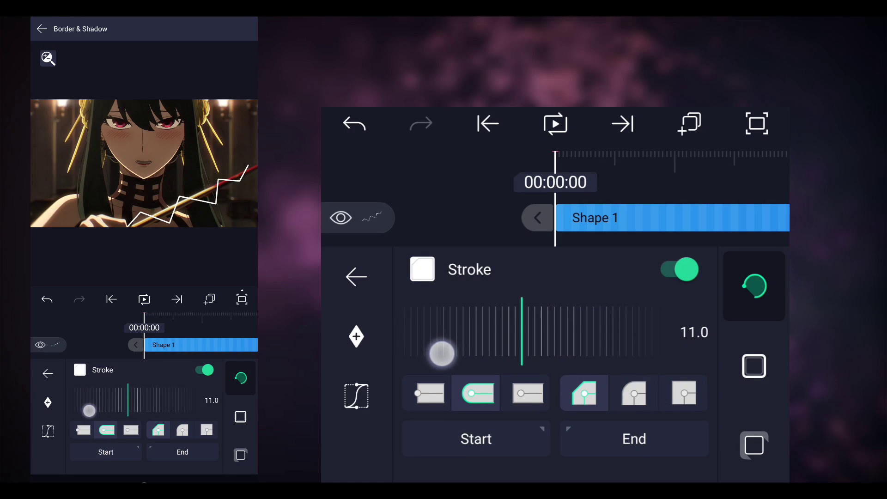
pyautogui.moveTo(442, 354); pyautogui.dragTo(439, 354)
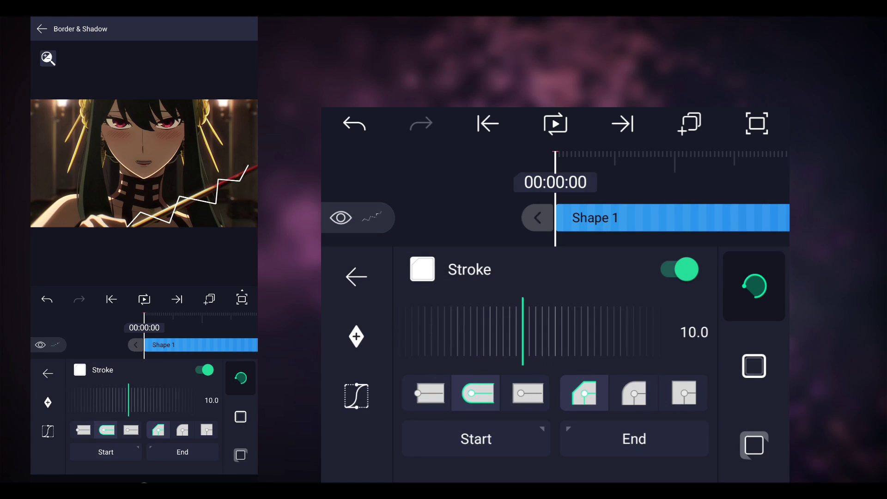
pyautogui.moveTo(520, 328); pyautogui.dragTo(447, 328)
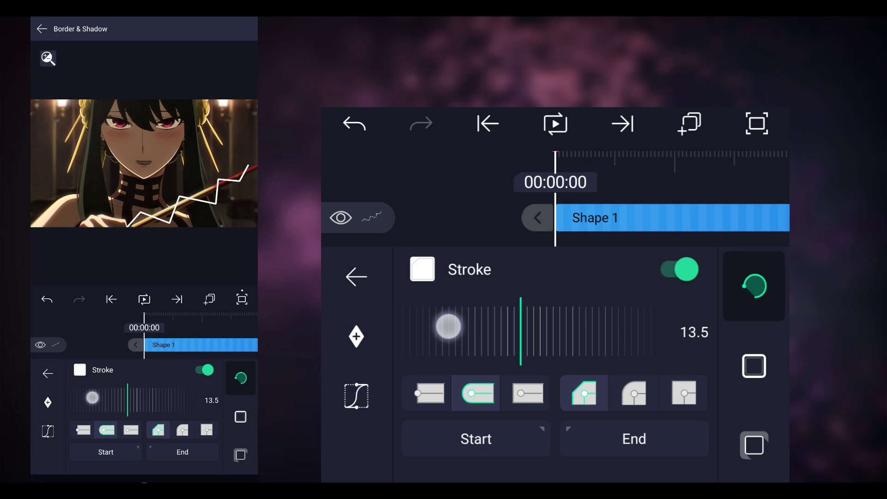
pyautogui.click(525, 393)
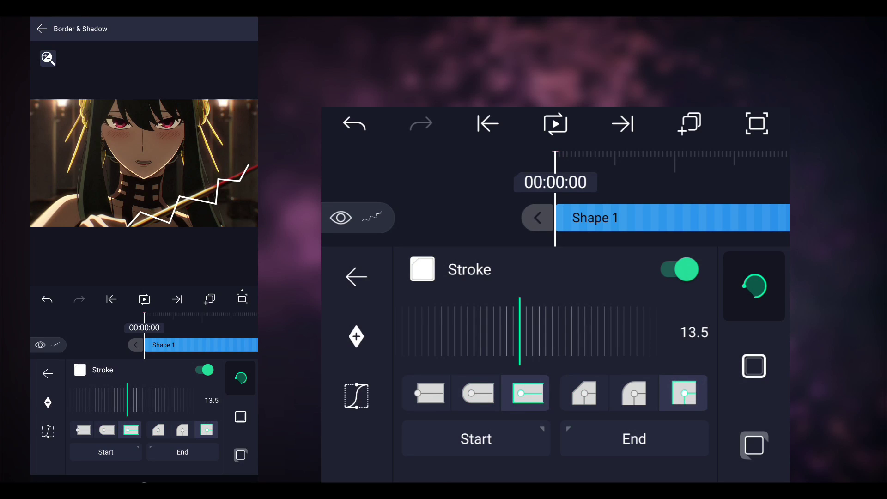
pyautogui.moveTo(518, 345); pyautogui.dragTo(485, 345)
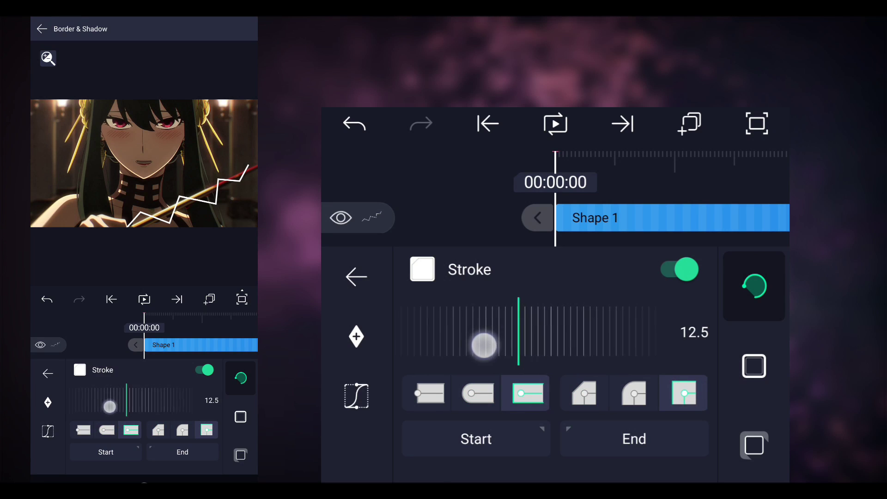
pyautogui.moveTo(485, 345); pyautogui.dragTo(506, 354)
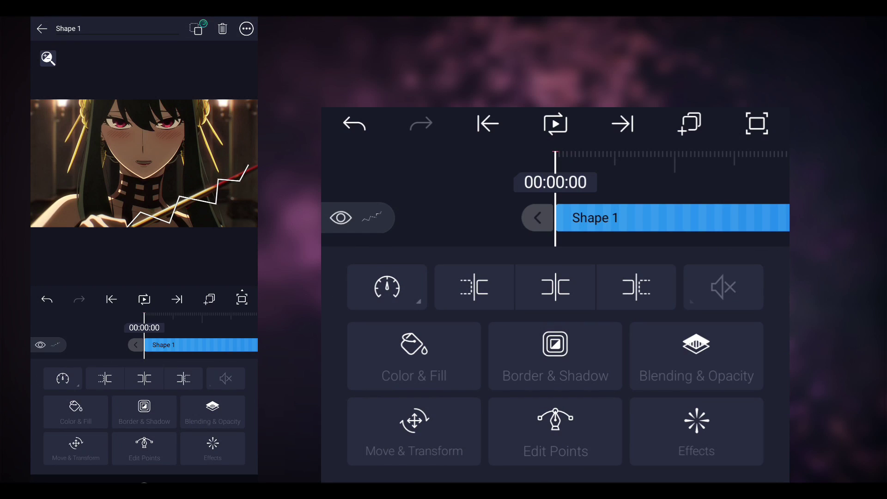
# Step: Convert the zigzag's sharp points into smooth curves so the line waves along the sword
pyautogui.click(555, 430)
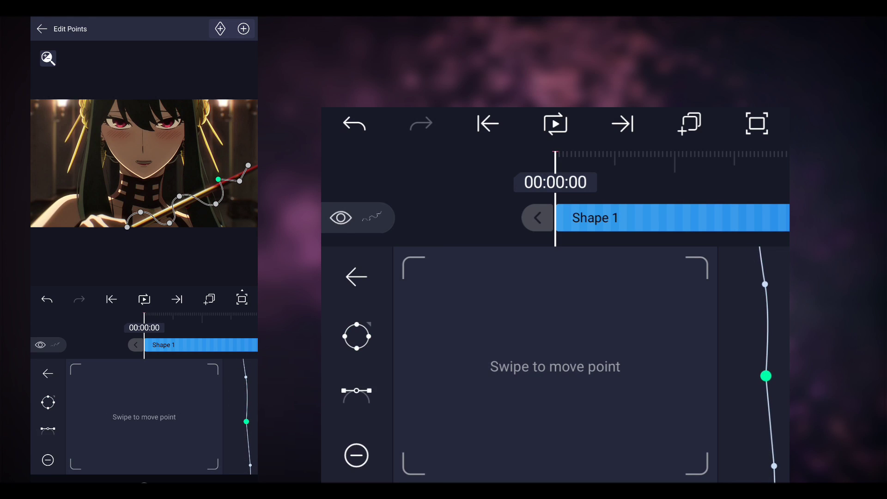
pyautogui.click(357, 336)
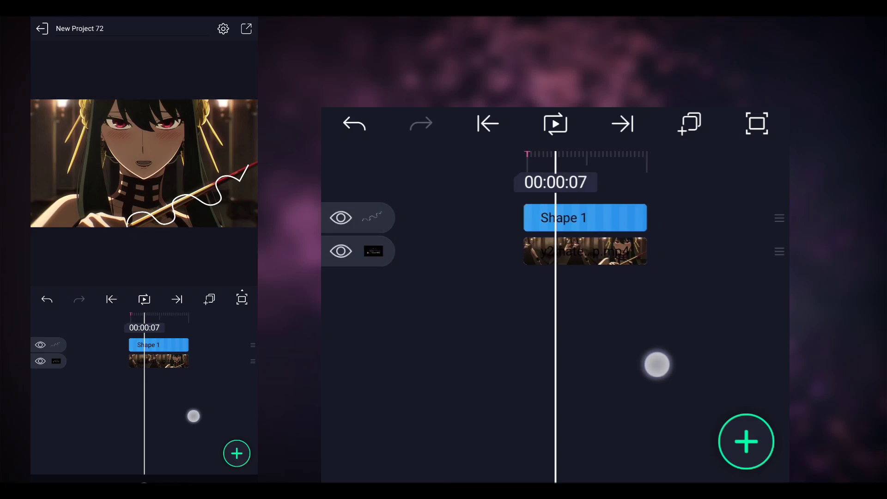
# Step: Nudge Shape 1's position toward the horizontal centre in Move & Transform
pyautogui.click(585, 217)
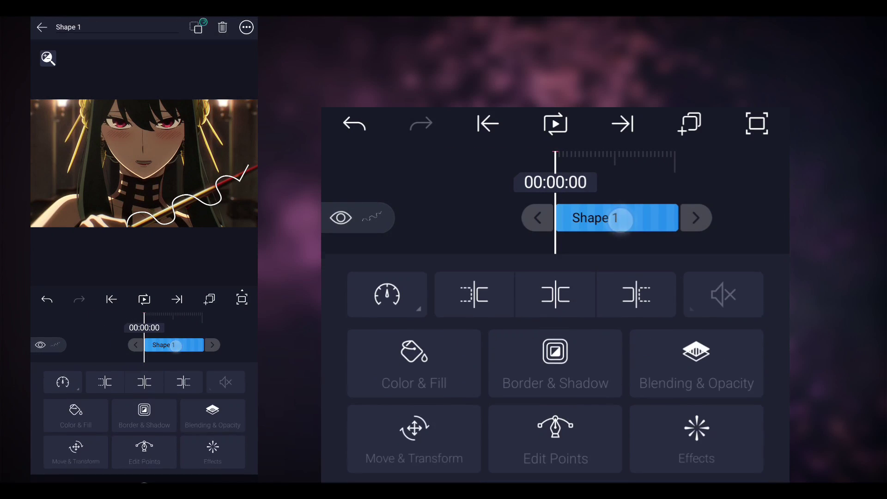
pyautogui.click(414, 438)
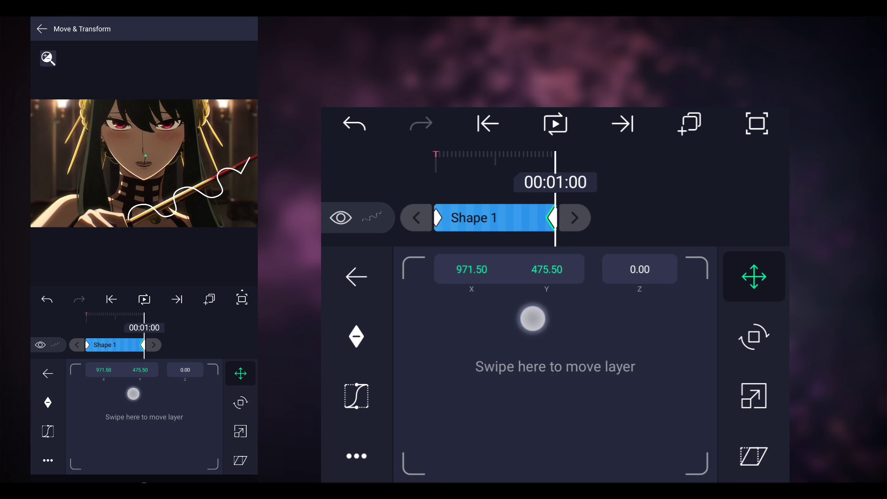
pyautogui.moveTo(532, 319); pyautogui.dragTo(519, 317)
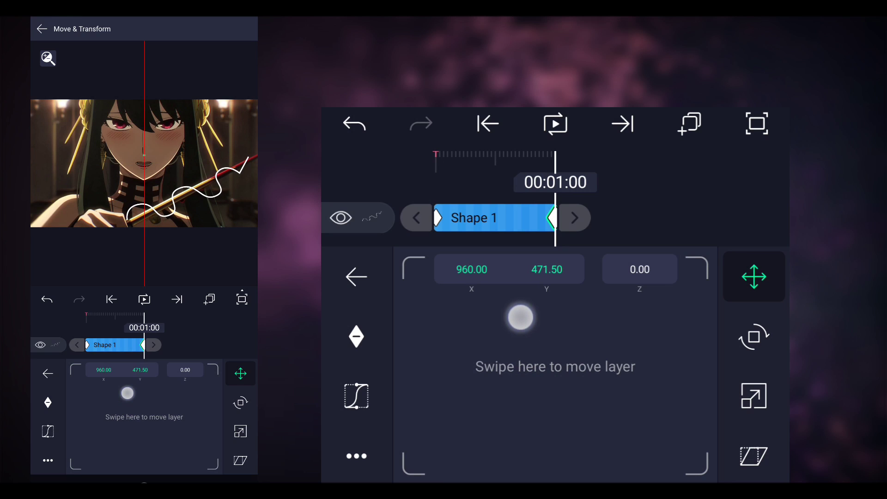
pyautogui.moveTo(518, 317); pyautogui.dragTo(519, 306)
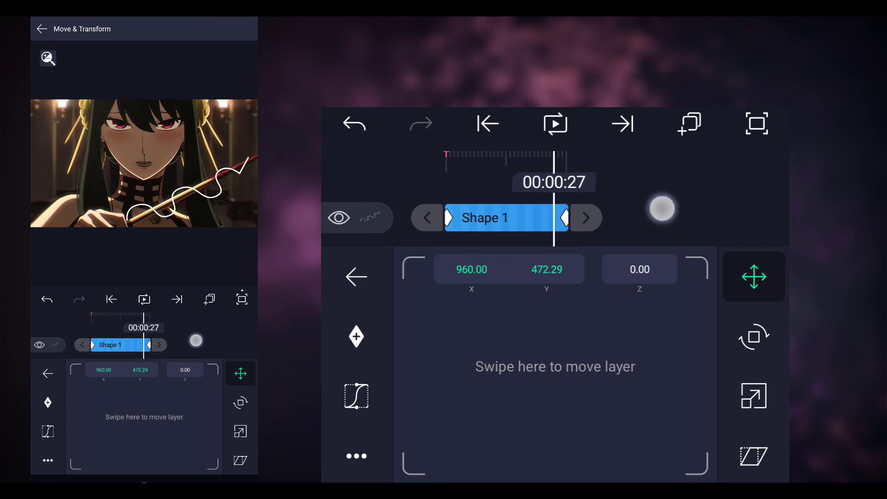
# Step: Tilt the wavy line about 3° and keyframe a further position shift
pyautogui.click(754, 336)
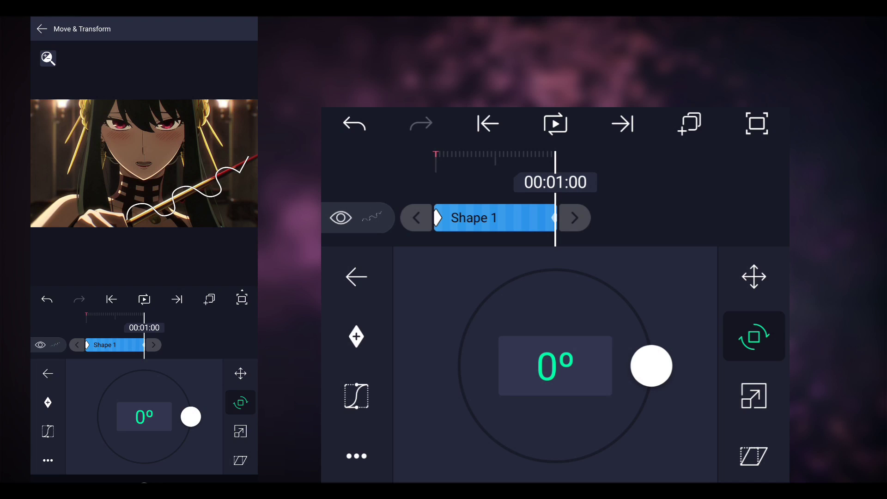
pyautogui.moveTo(651, 366); pyautogui.dragTo(673, 371)
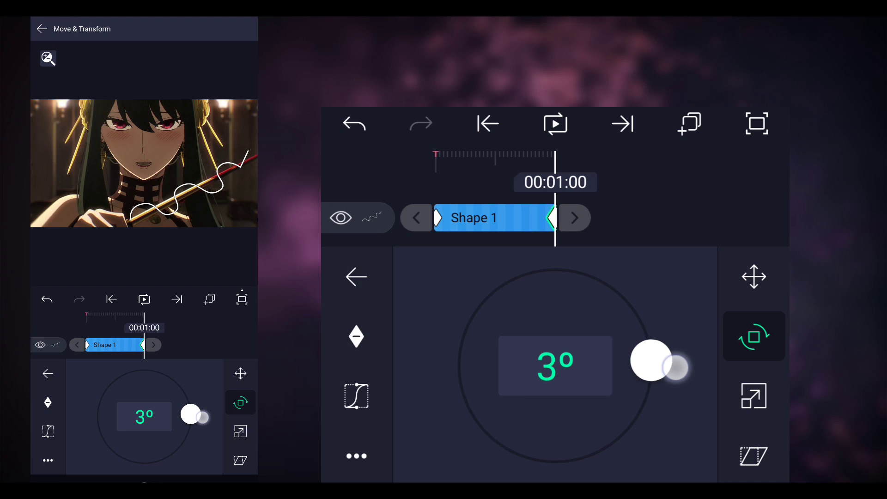
pyautogui.moveTo(674, 368); pyautogui.dragTo(650, 359)
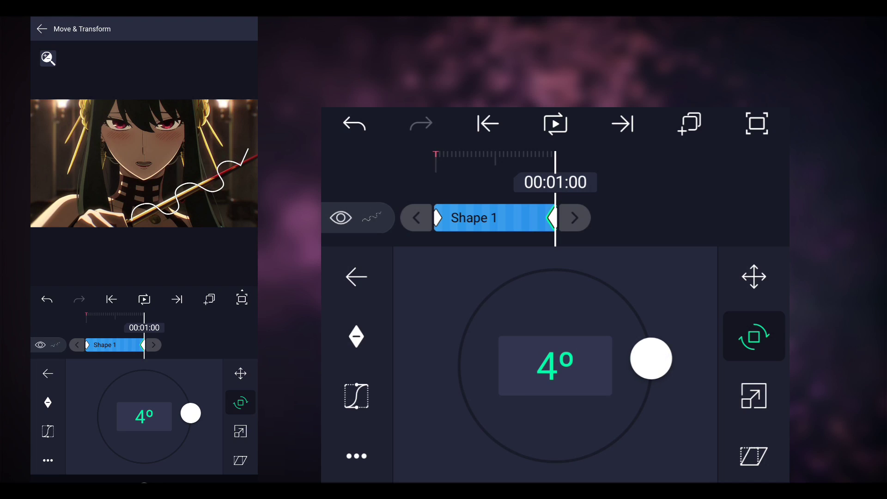
pyautogui.moveTo(650, 359); pyautogui.dragTo(648, 363)
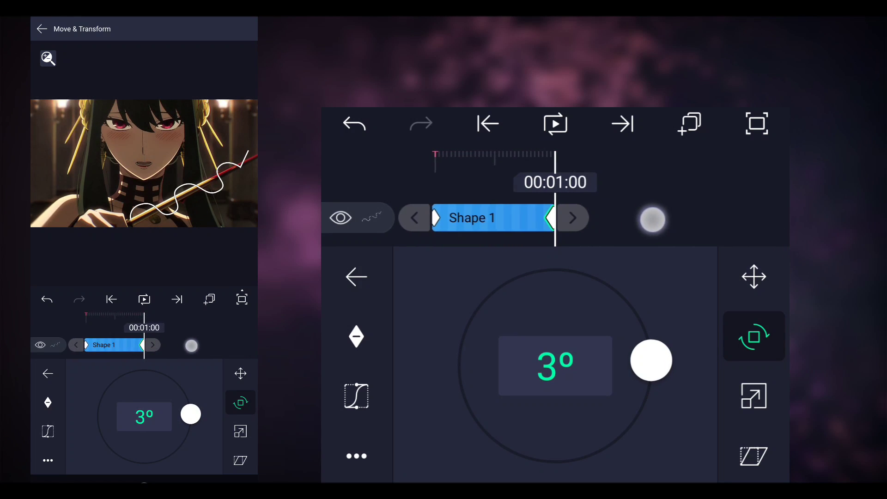
pyautogui.click(754, 277)
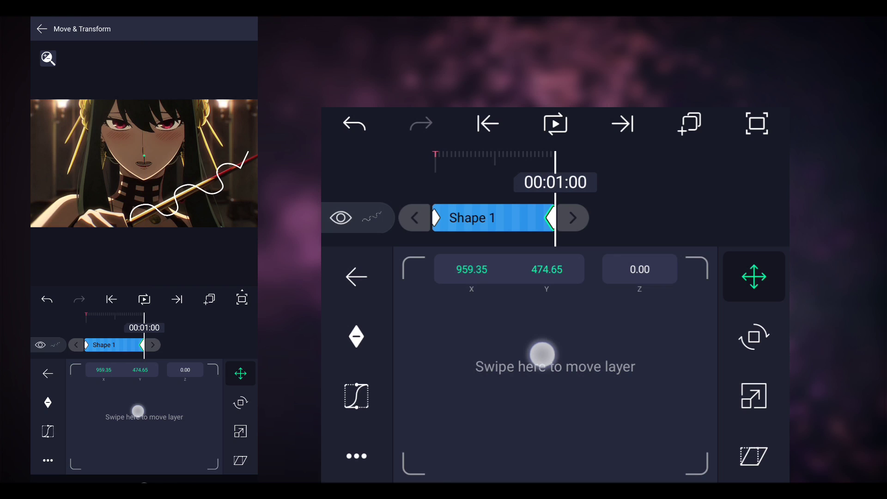
pyautogui.moveTo(541, 355); pyautogui.dragTo(670, 206)
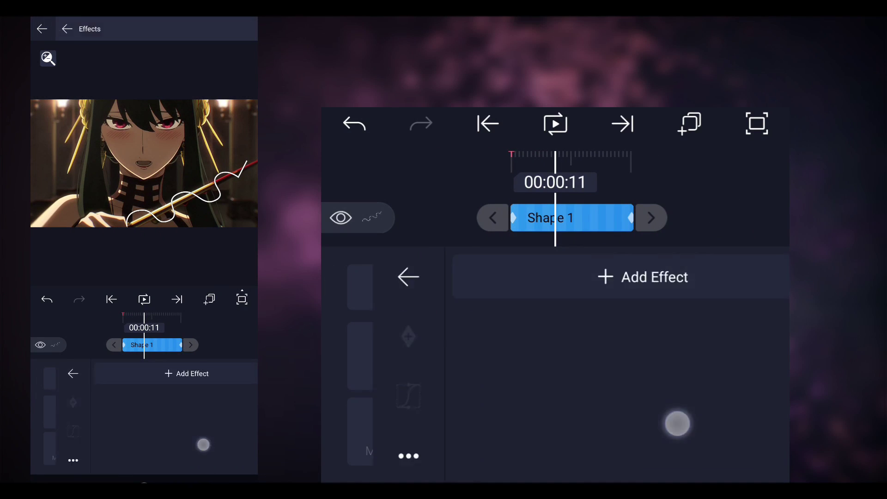
# Step: Add Fractal Warp and tune magnitude, detail and lacunarity so the line looks like lightning
pyautogui.click(642, 277)
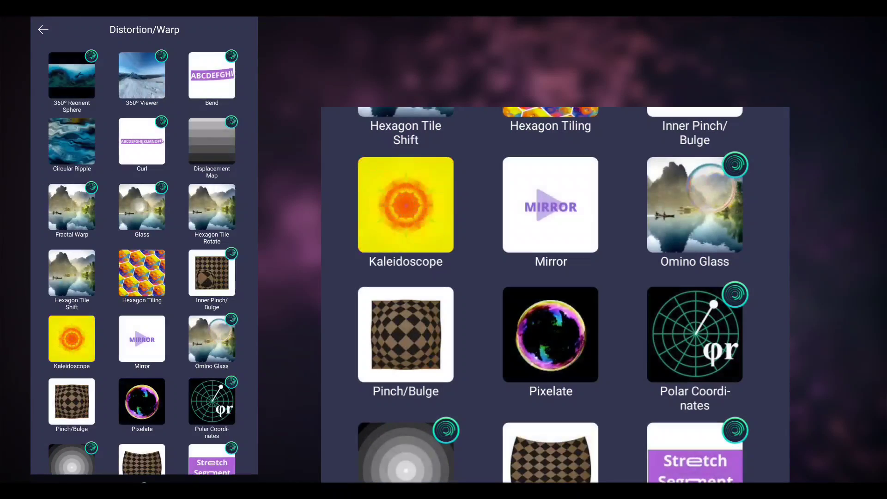
pyautogui.click(72, 207)
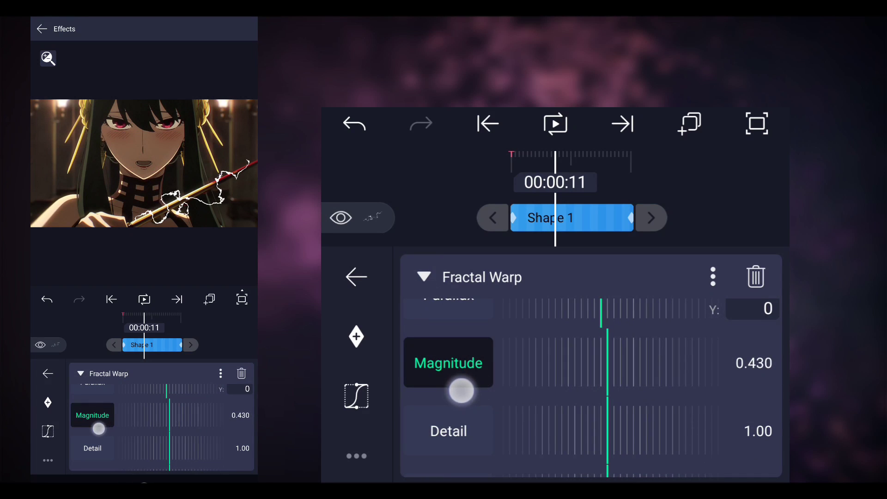
pyautogui.moveTo(461, 390); pyautogui.dragTo(586, 408)
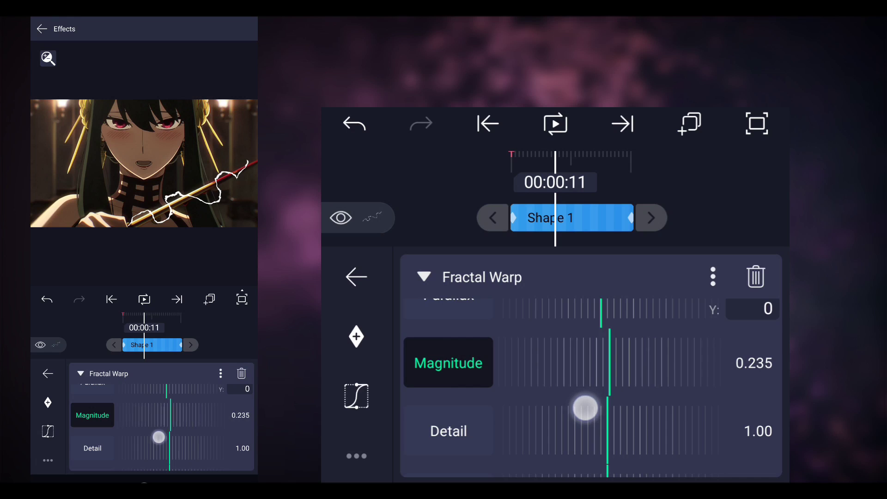
pyautogui.moveTo(586, 407); pyautogui.dragTo(610, 408)
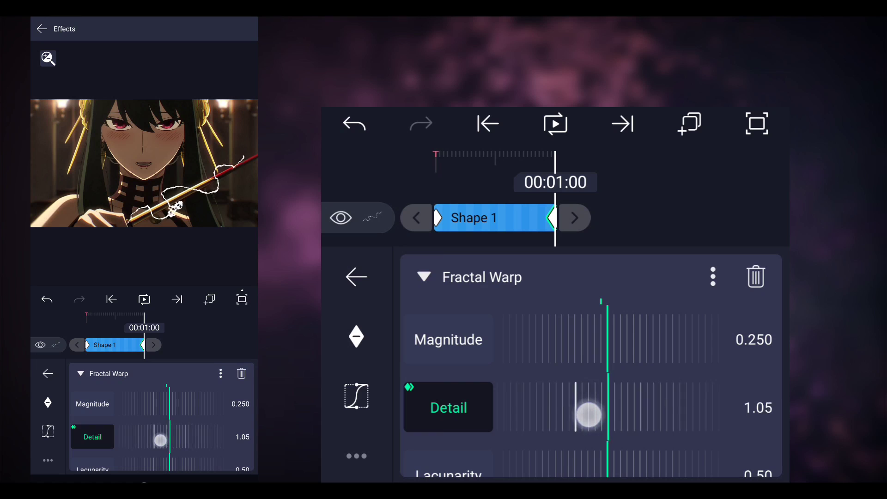
pyautogui.moveTo(589, 413); pyautogui.dragTo(580, 447)
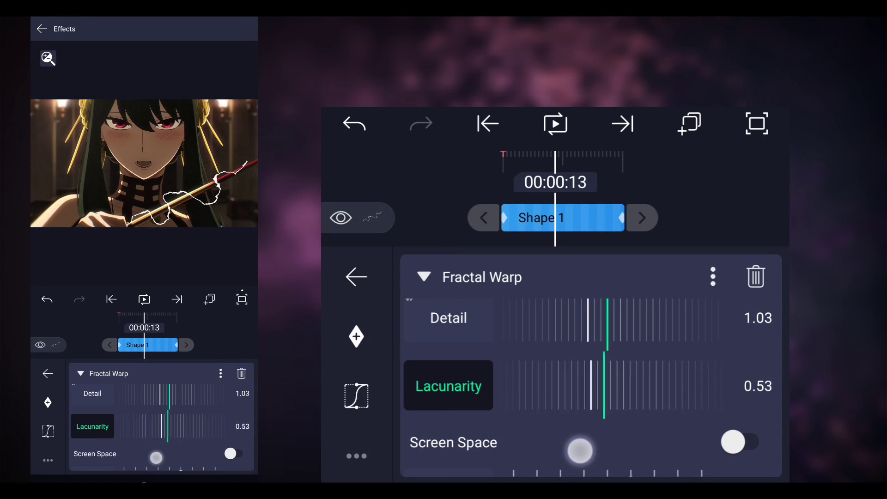
pyautogui.moveTo(580, 451); pyautogui.dragTo(614, 437)
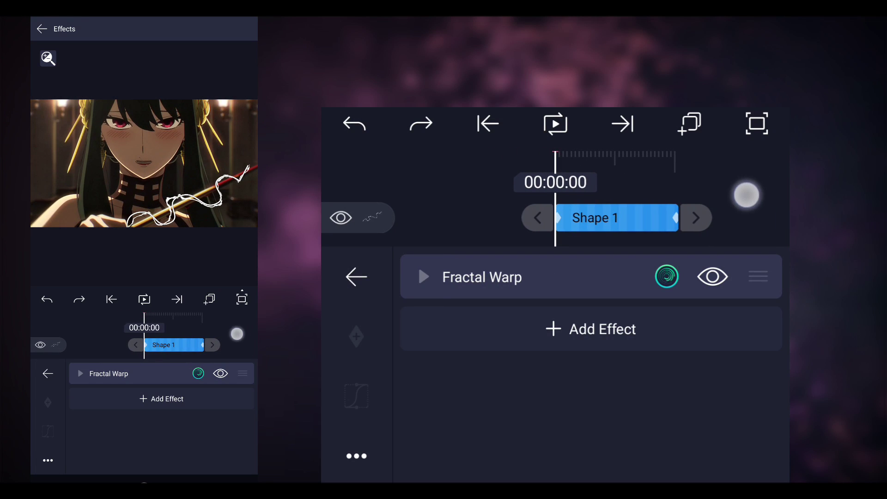
# Step: Add Drawing Progress with End keyframed to 100 so the line draws itself on
pyautogui.click(591, 329)
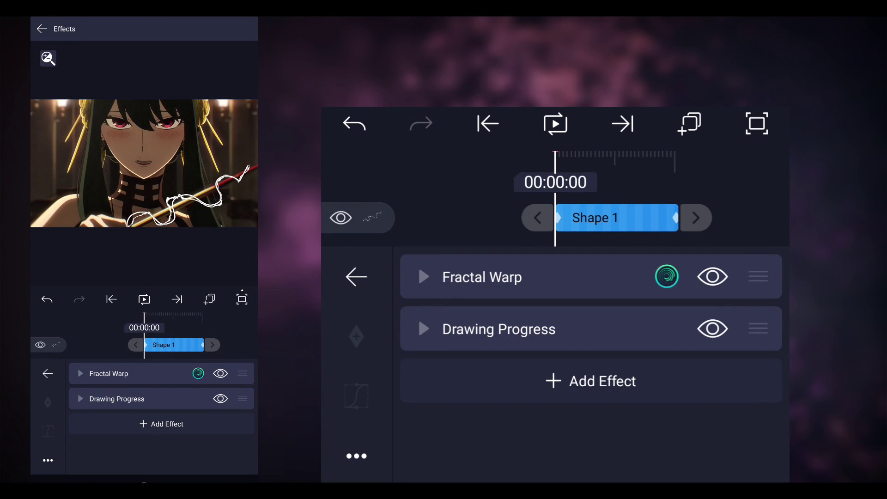
pyautogui.click(498, 329)
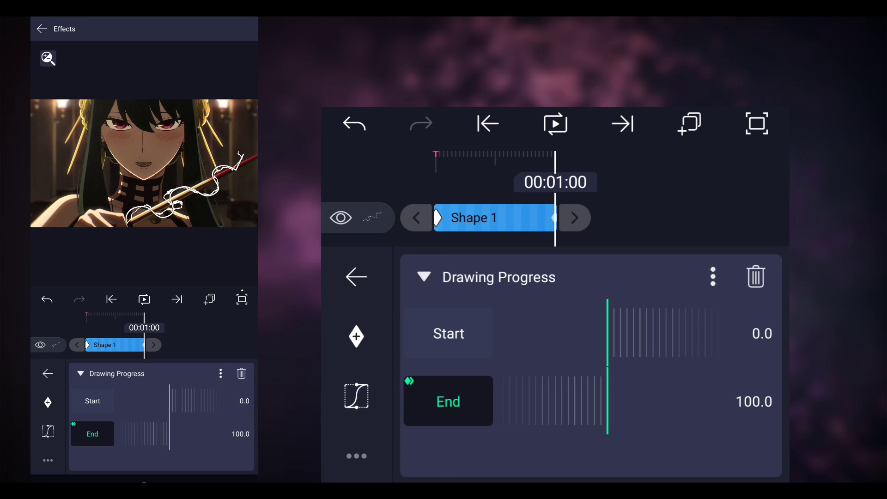
pyautogui.click(487, 123)
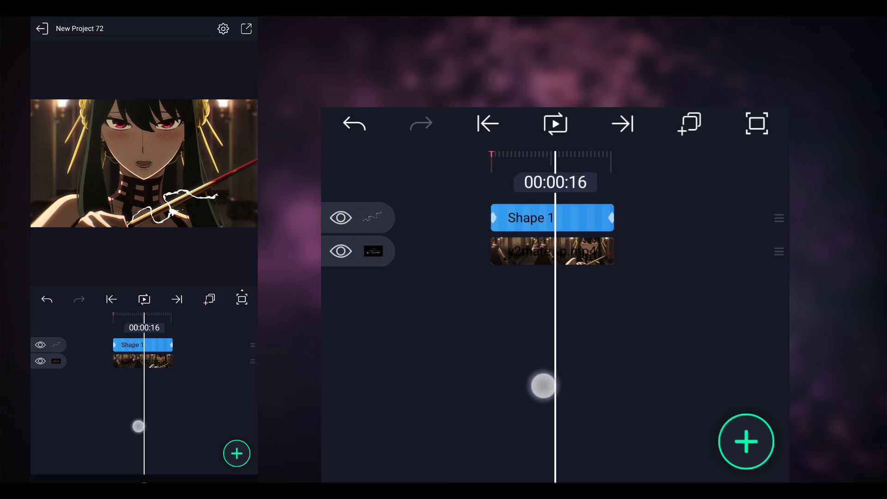
# Step: Keyframe Shape 1's position later in time to about X 918.5, Y 492.5 over the sword
pyautogui.moveTo(543, 384); pyautogui.dragTo(479, 385)
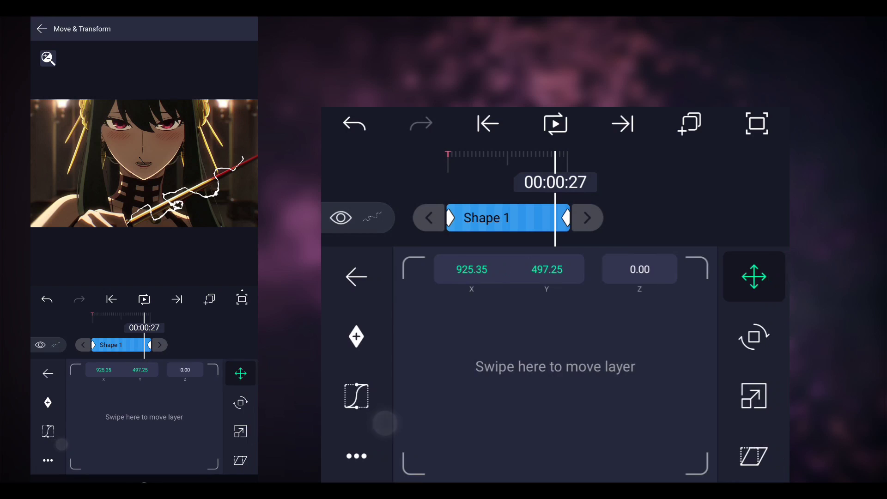
pyautogui.click(754, 396)
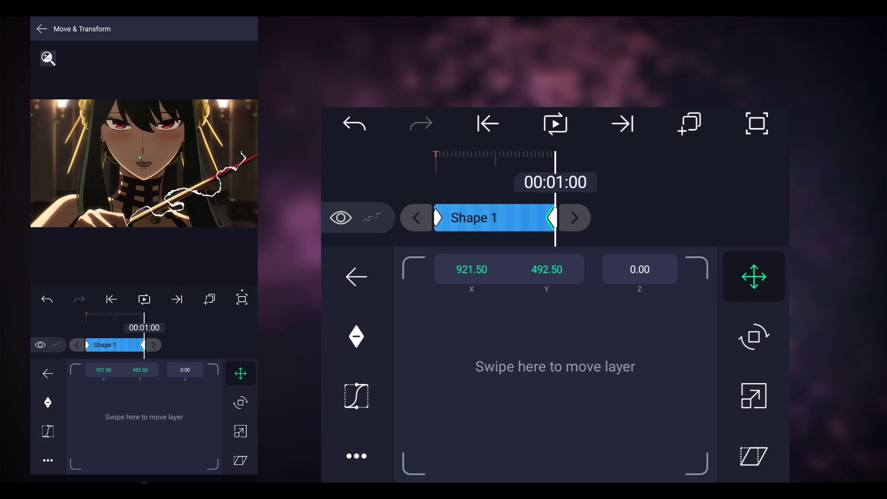
pyautogui.moveTo(535, 383); pyautogui.dragTo(530, 384)
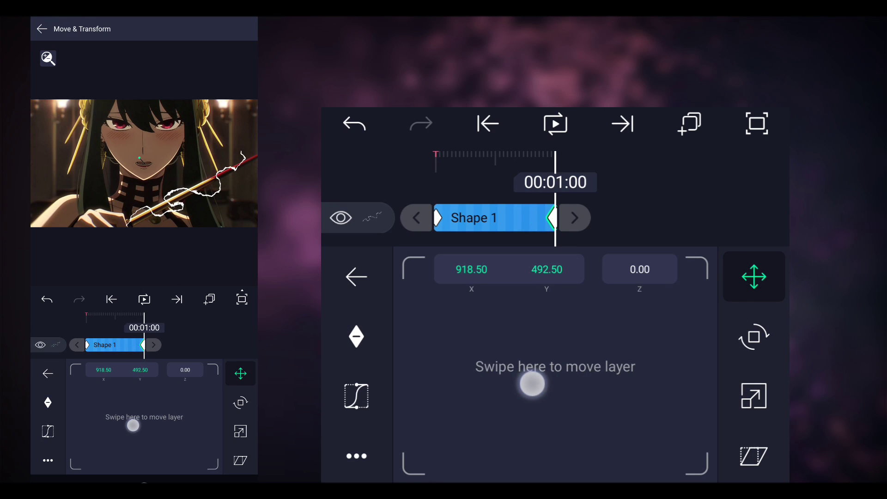
pyautogui.moveTo(532, 383); pyautogui.dragTo(686, 240)
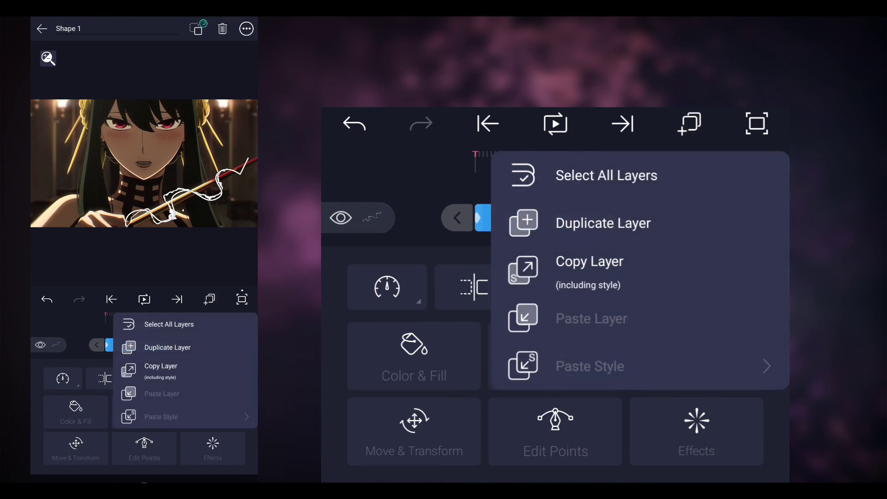
# Step: Duplicate the lightning layer as Shape 1 Copy and reopen the original Shape 1
pyautogui.click(602, 223)
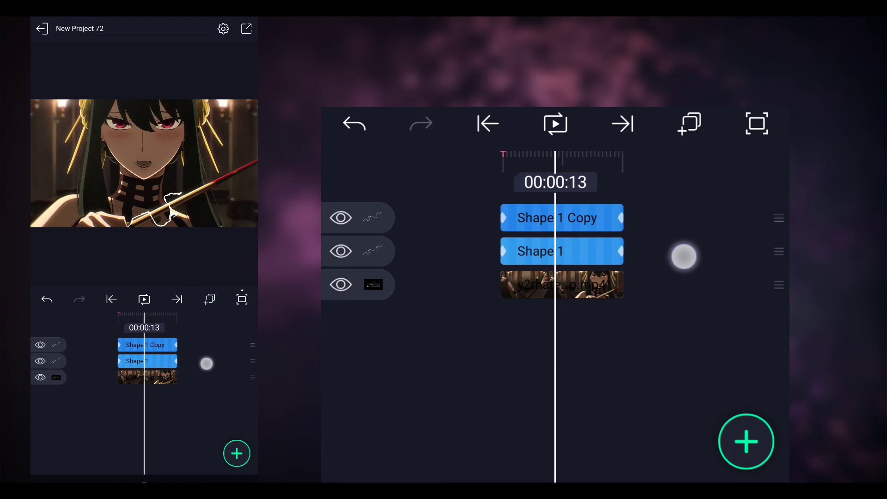
pyautogui.click(541, 250)
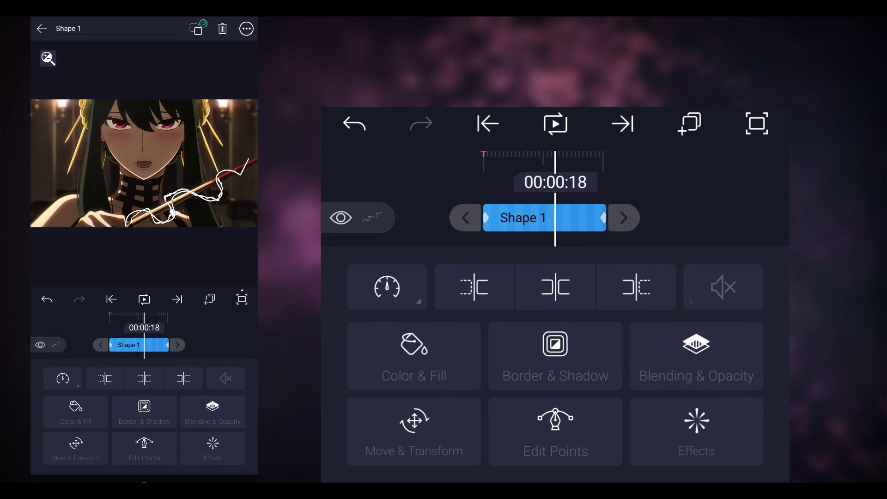
pyautogui.click(696, 430)
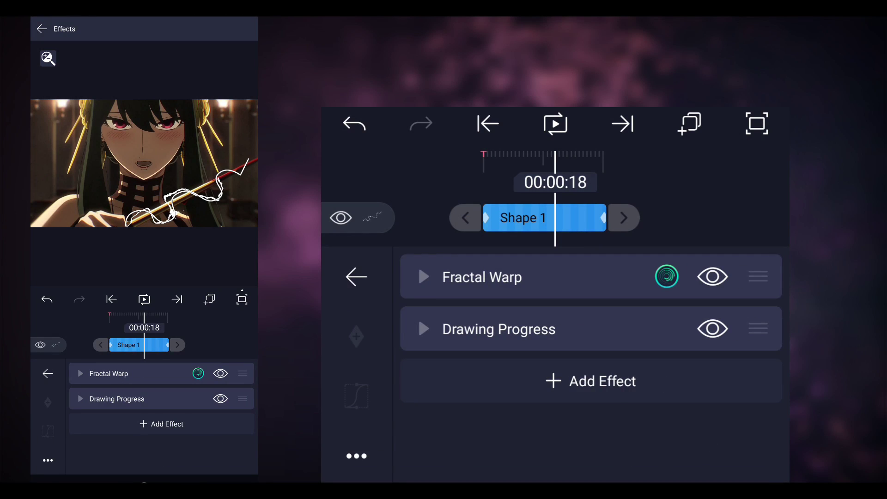
pyautogui.click(591, 381)
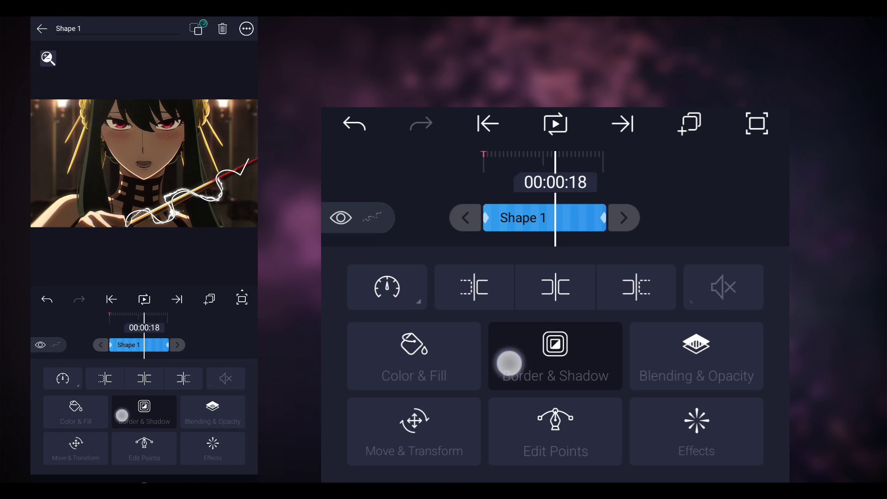
# Step: Change Shape 1's stroke colour from white to red
pyautogui.click(554, 354)
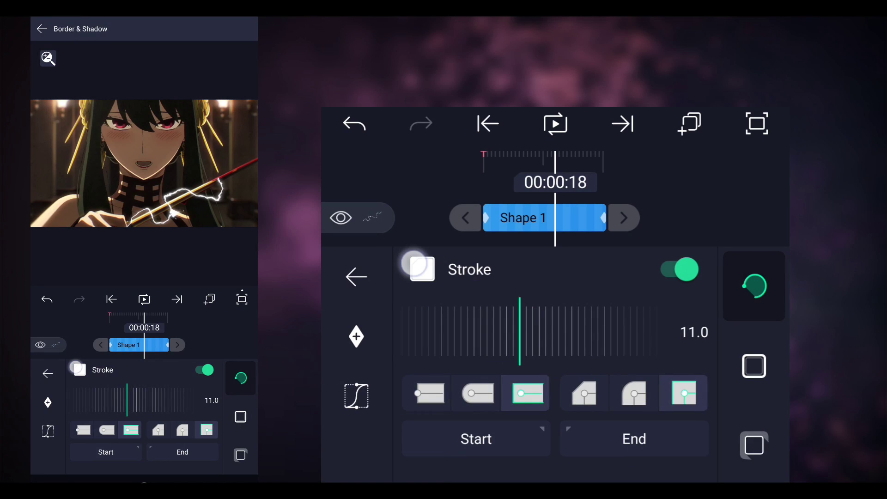
pyautogui.click(420, 268)
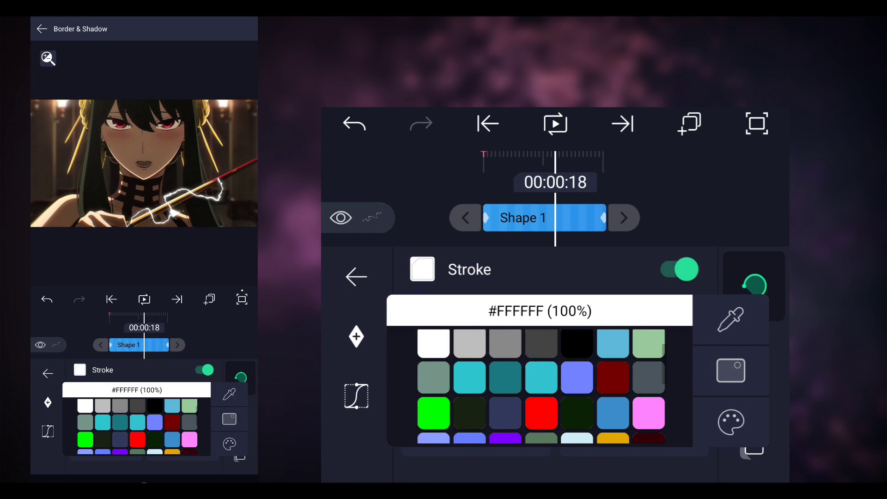
pyautogui.click(541, 412)
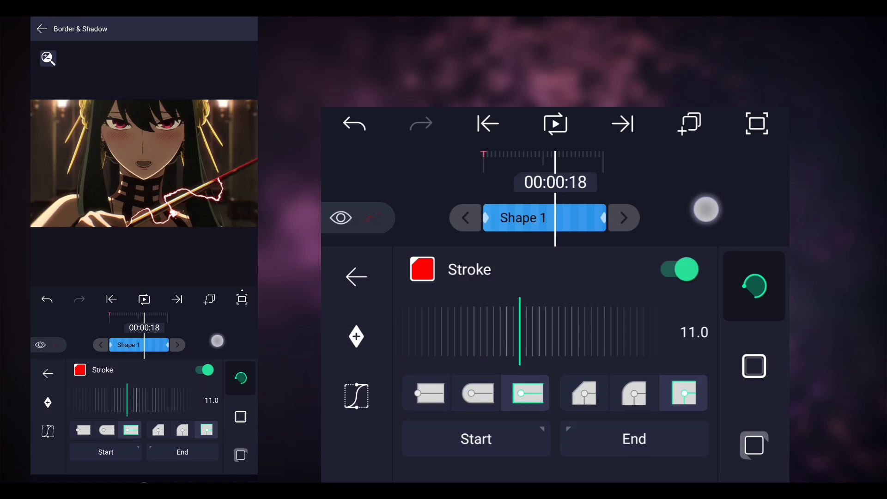
pyautogui.click(622, 123)
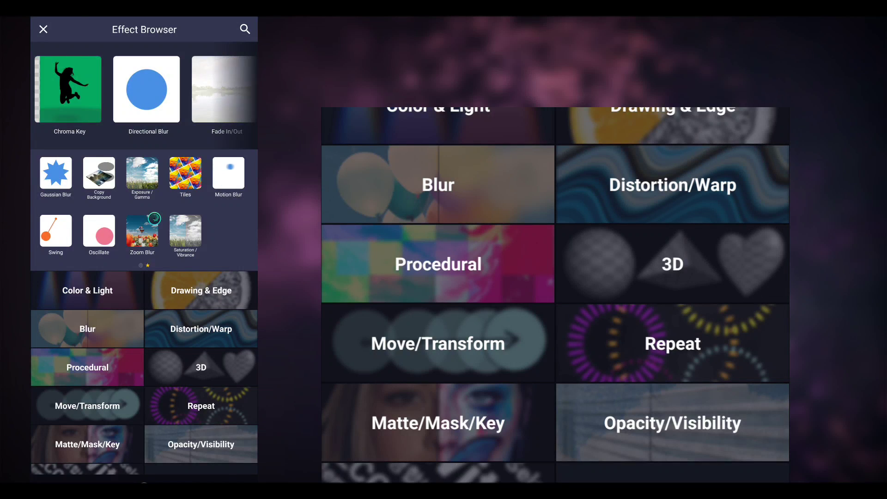
# Step: Add Gaussian Blur and Exposure/Gamma to Shape 1's red line and return to the timeline
pyautogui.click(87, 290)
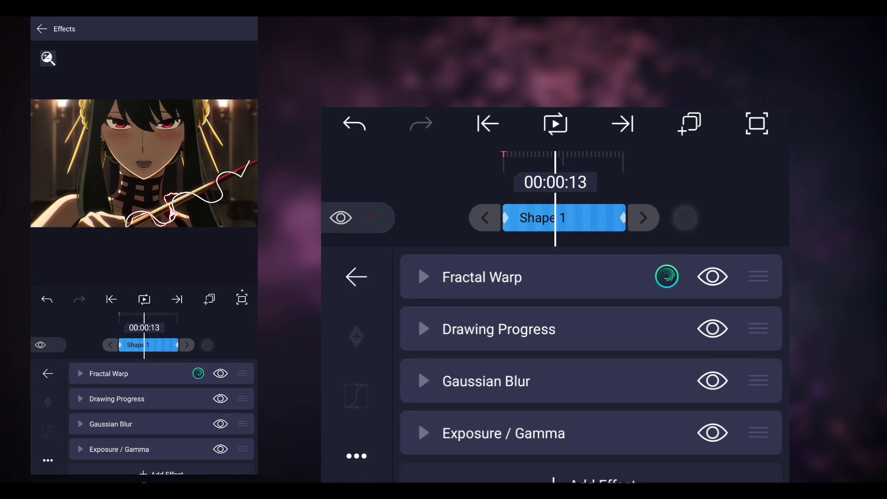
pyautogui.click(502, 433)
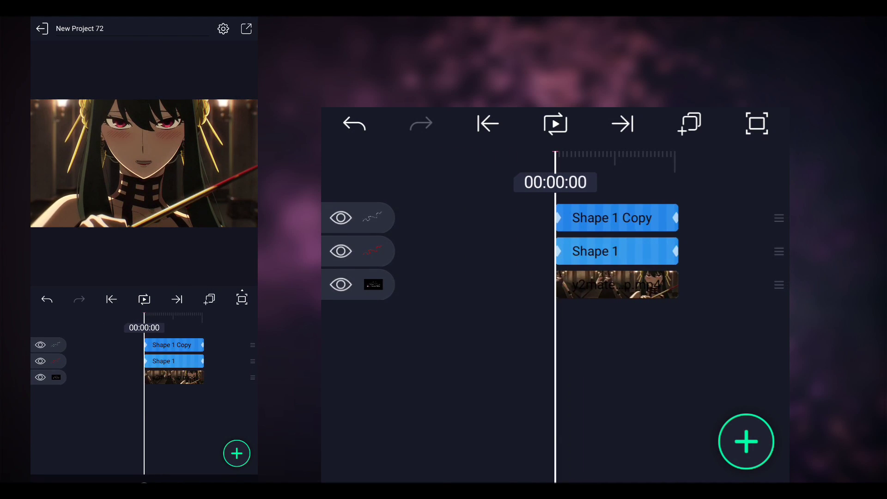
# Step: Add a new Rectangle shape layer over the sword
pyautogui.click(745, 442)
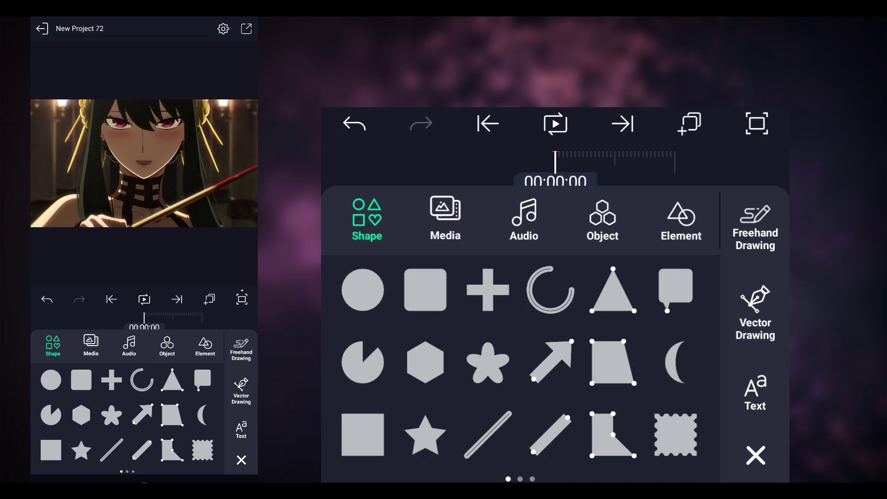
pyautogui.click(425, 289)
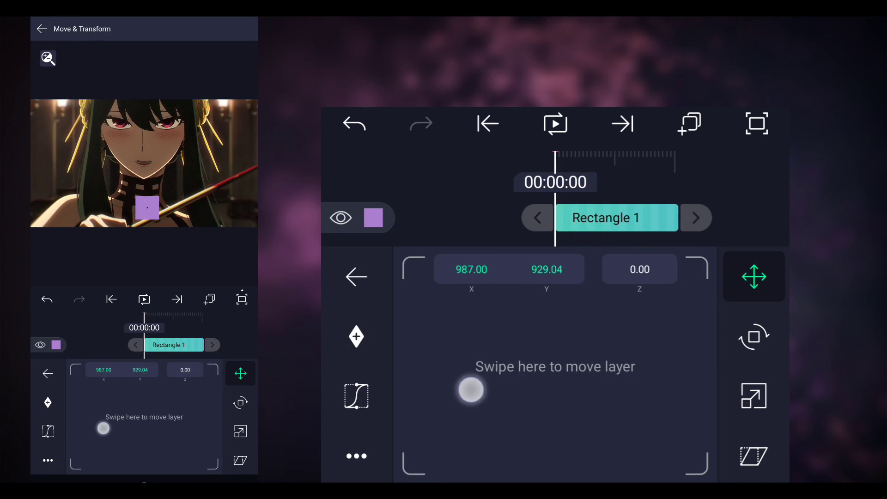
# Step: Keyframe Rectangle 1 at 00:01:00 with Rotation 30° and a shifted Position Y
pyautogui.click(754, 336)
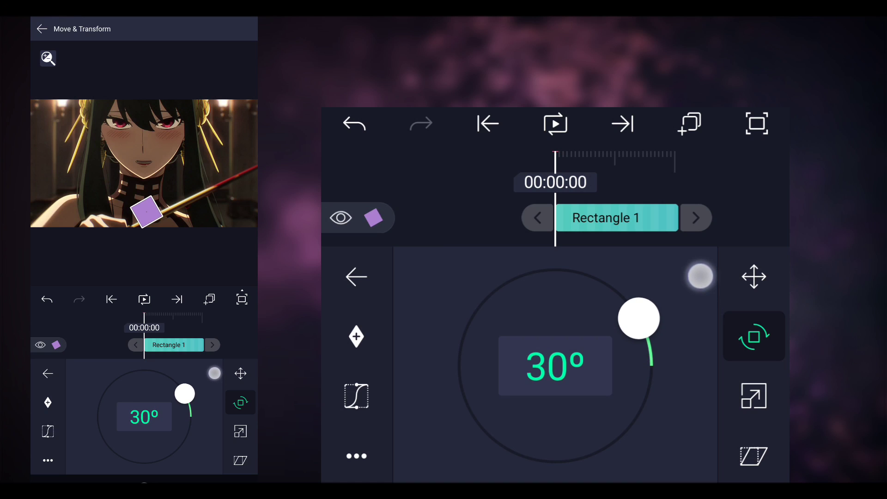
pyautogui.click(754, 396)
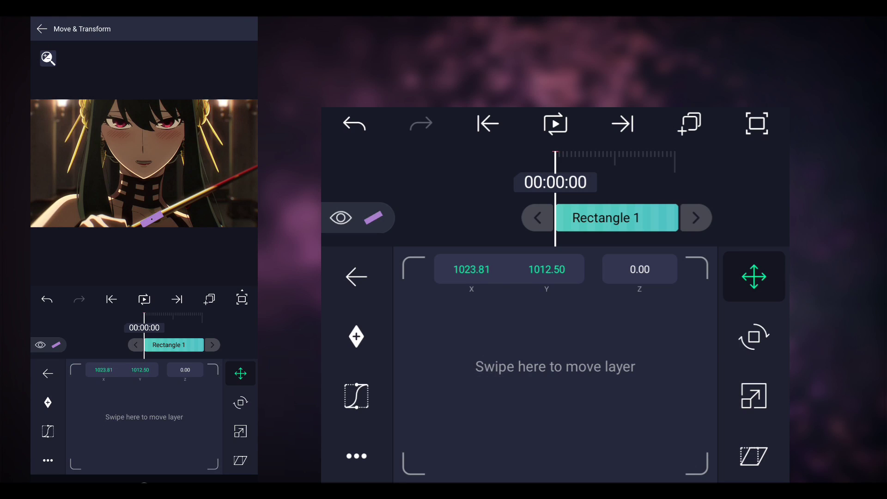
pyautogui.click(754, 337)
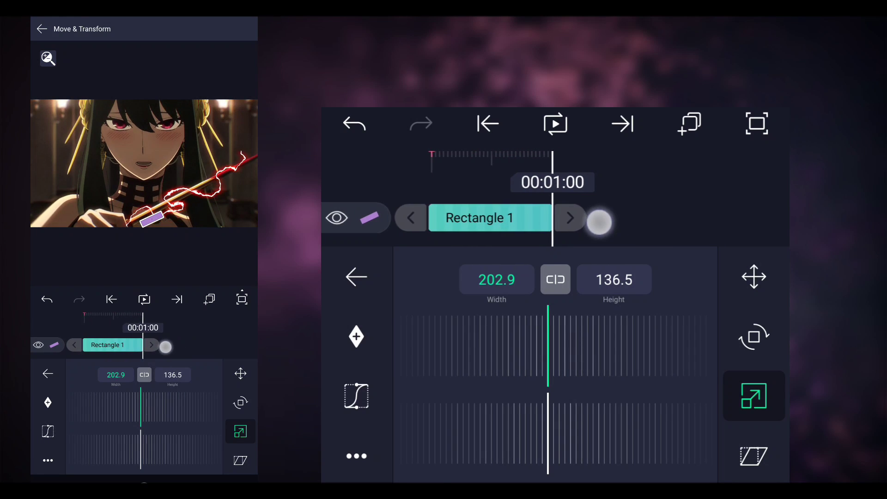
pyautogui.click(754, 276)
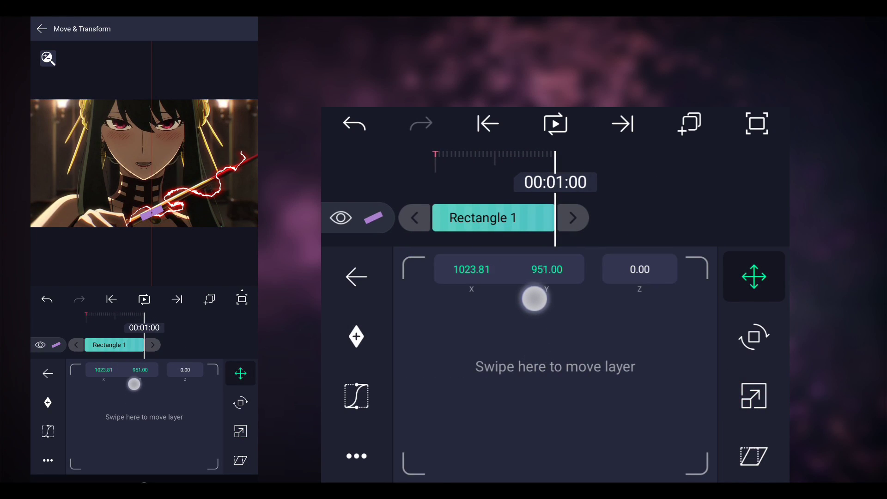
pyautogui.click(754, 336)
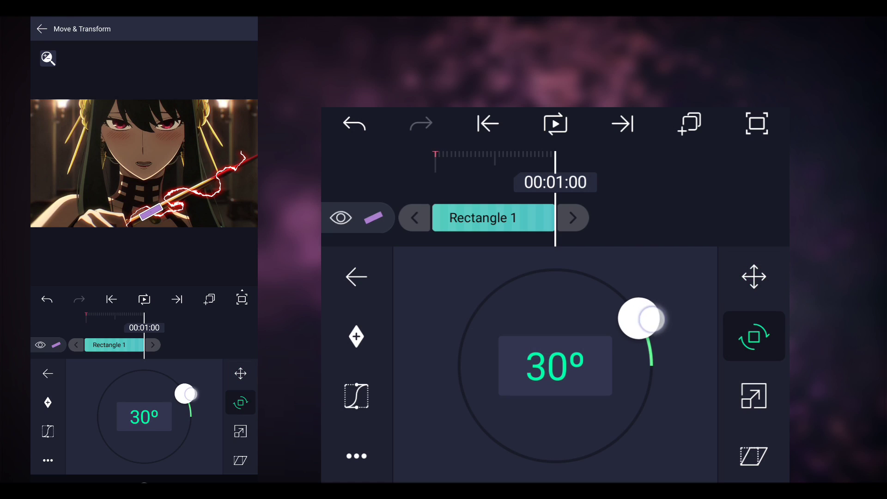
pyautogui.click(754, 277)
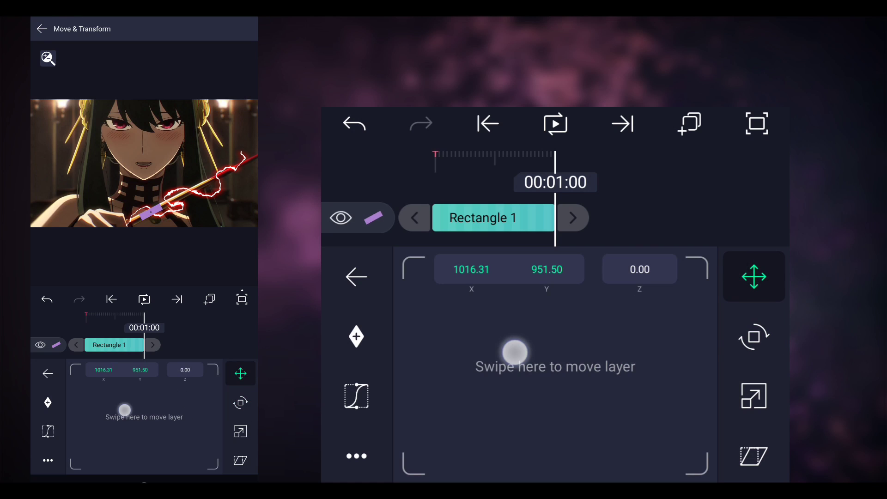
# Step: Keyframe Rectangle 1's Scale to 208.6 by 163.0 and leave the transform settings
pyautogui.click(754, 395)
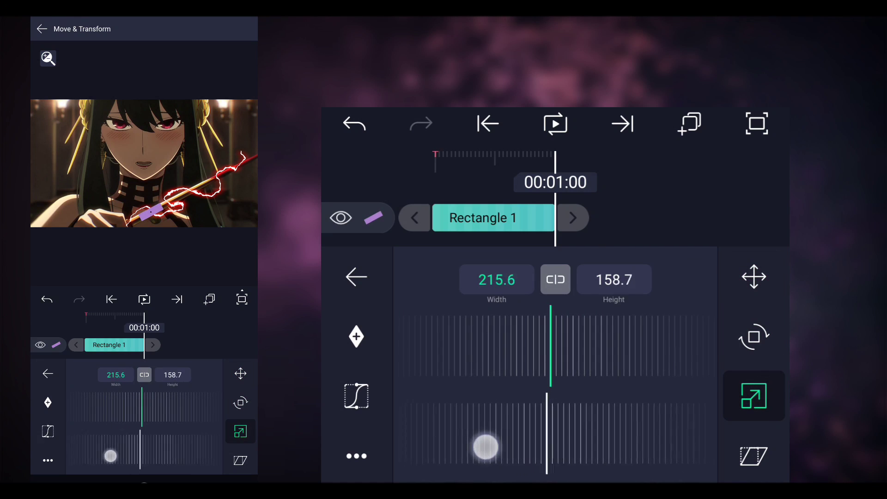
pyautogui.moveTo(485, 447); pyautogui.dragTo(465, 446)
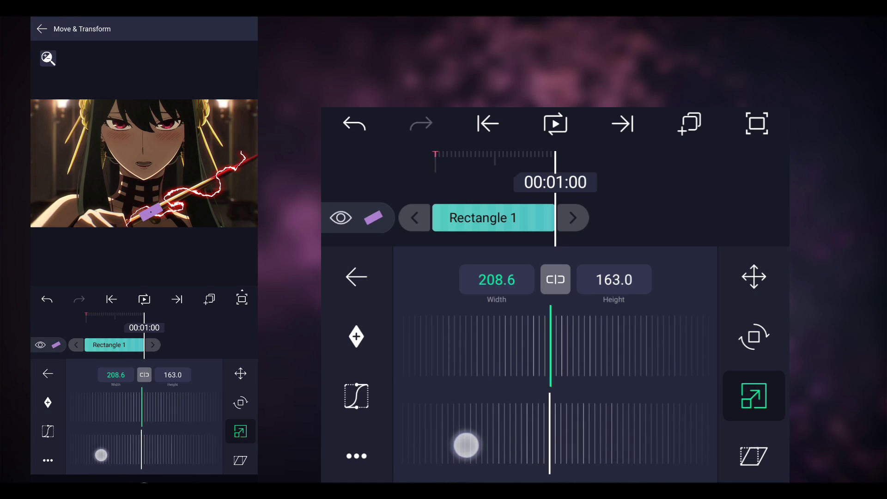
pyautogui.click(47, 59)
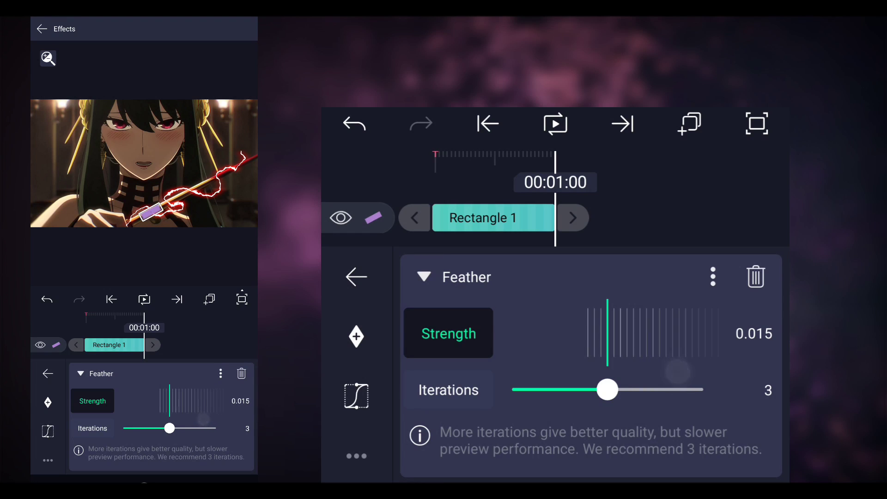
# Step: Give Rectangle 1 a Feather effect of strength 0.015 with 3 iterations and return to its transform
pyautogui.click(356, 276)
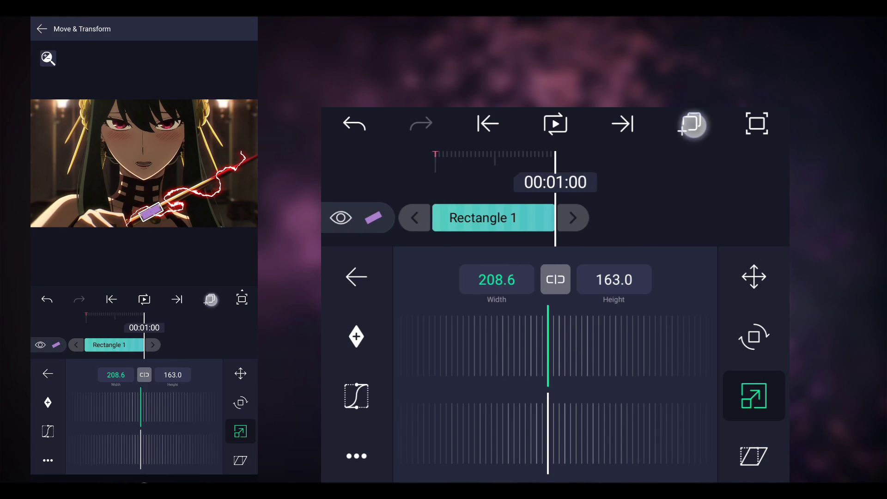
# Step: Move Rectangle 1's first position keyframe to about X 1039.8, Y 1002, then scrub to 00:01:00
pyautogui.click(356, 276)
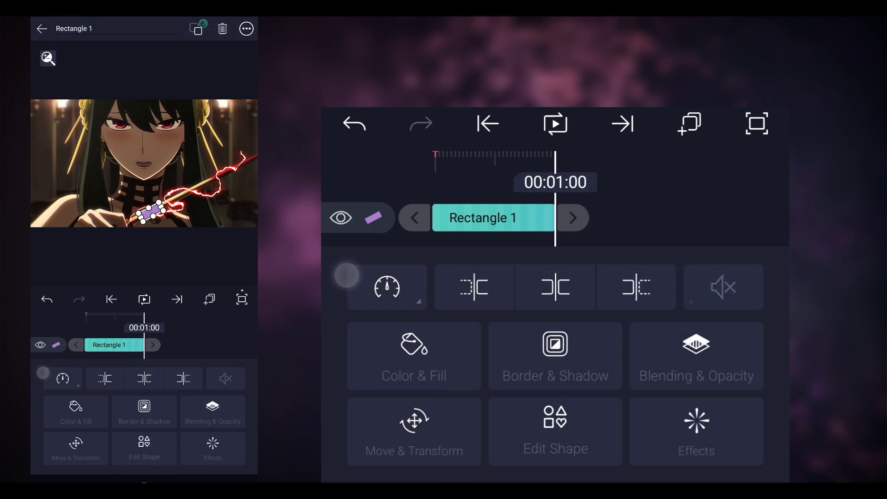
pyautogui.click(414, 429)
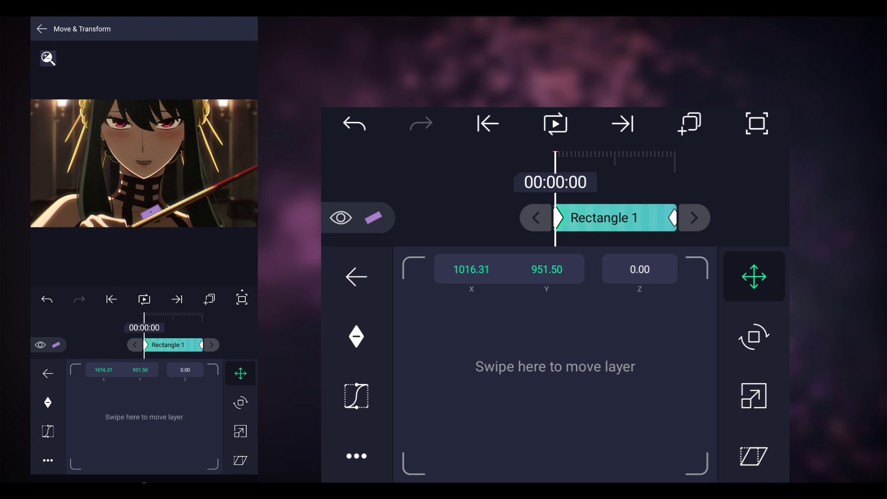
pyautogui.moveTo(555, 366); pyautogui.dragTo(526, 339)
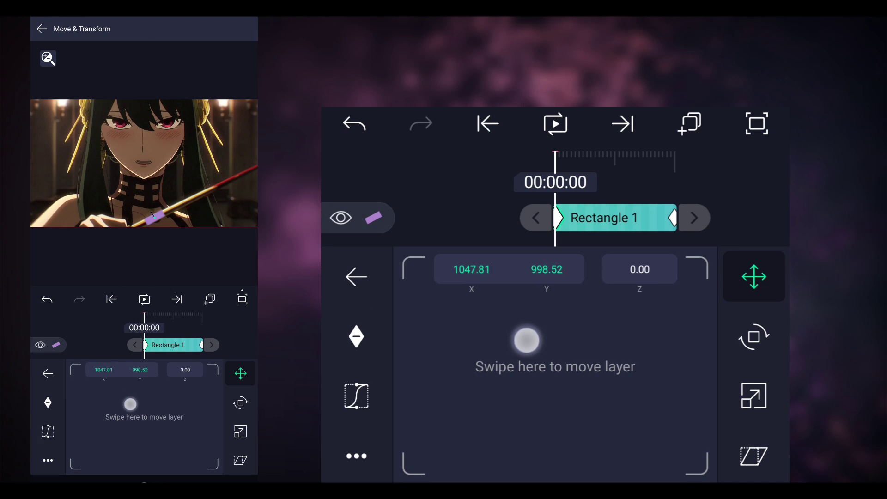
pyautogui.moveTo(525, 339); pyautogui.dragTo(520, 354)
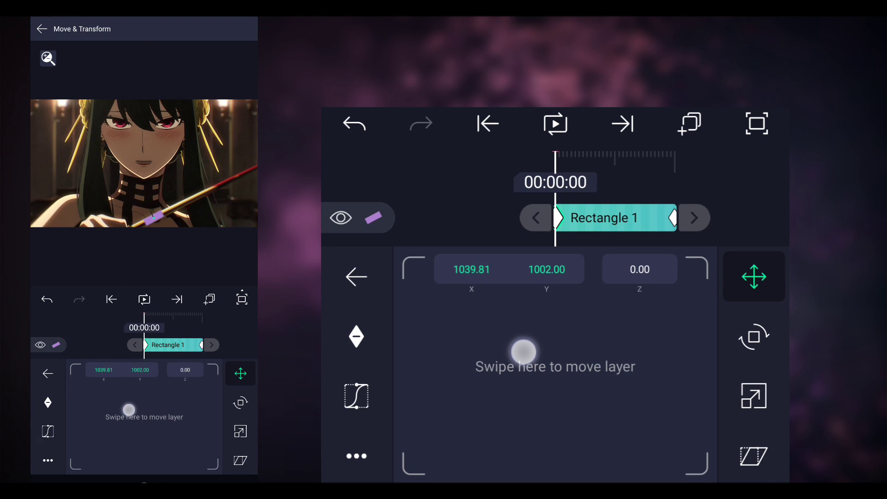
pyautogui.moveTo(522, 351); pyautogui.dragTo(659, 204)
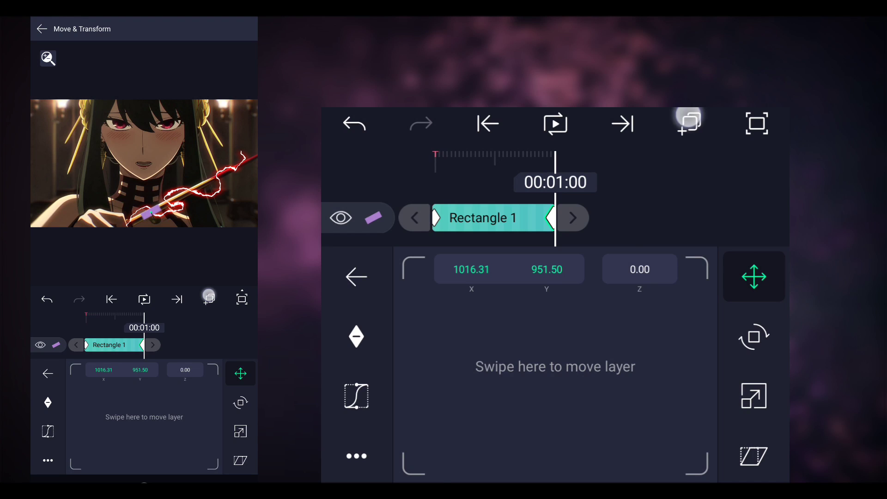
# Step: Duplicate Rectangle 1 and shift the copy further up the sword with adjusted scale and start keyframe
pyautogui.click(689, 123)
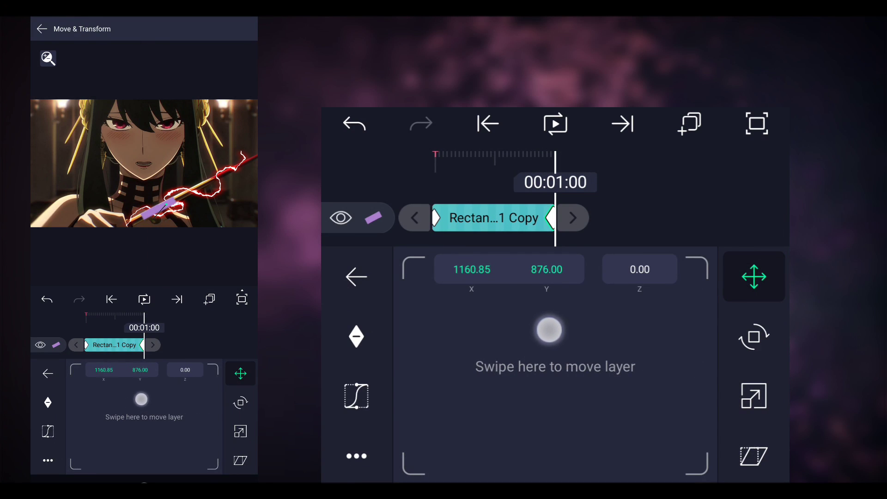
pyautogui.moveTo(549, 330); pyautogui.dragTo(556, 324)
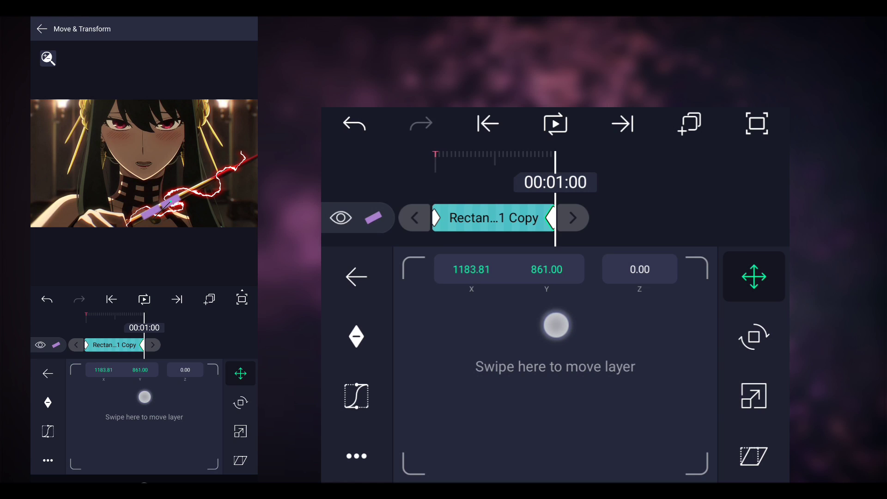
pyautogui.click(753, 396)
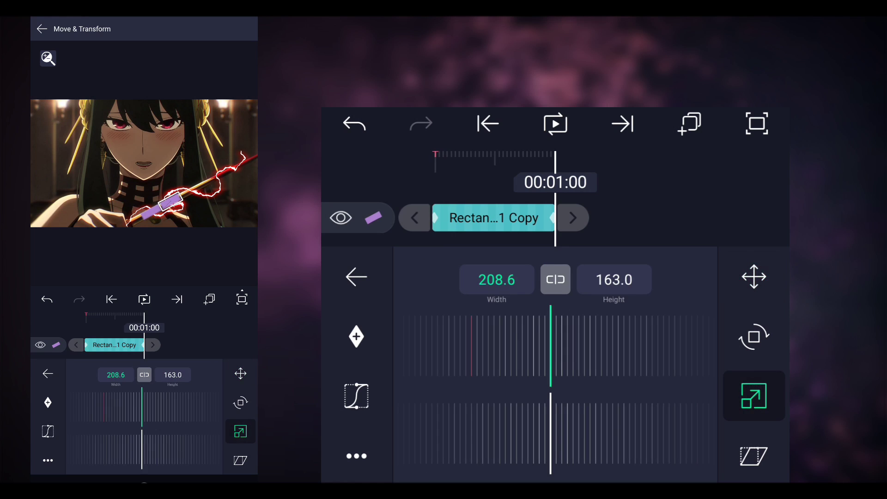
pyautogui.click(754, 276)
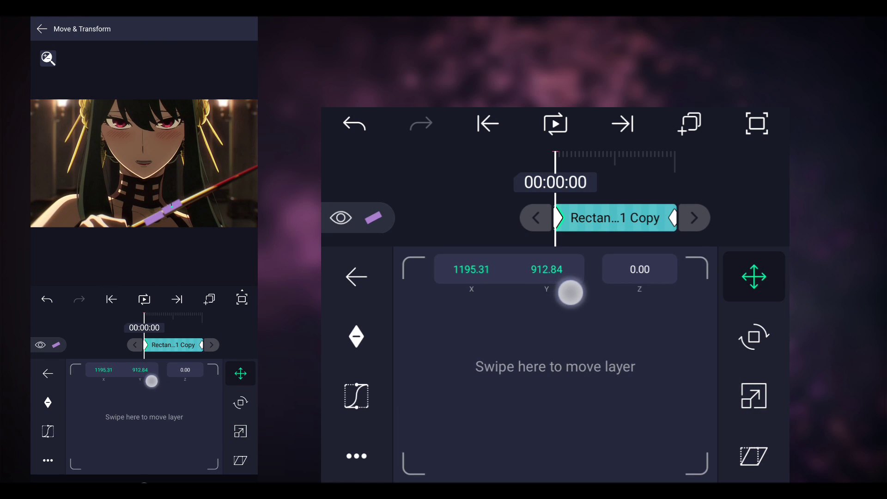
pyautogui.click(754, 396)
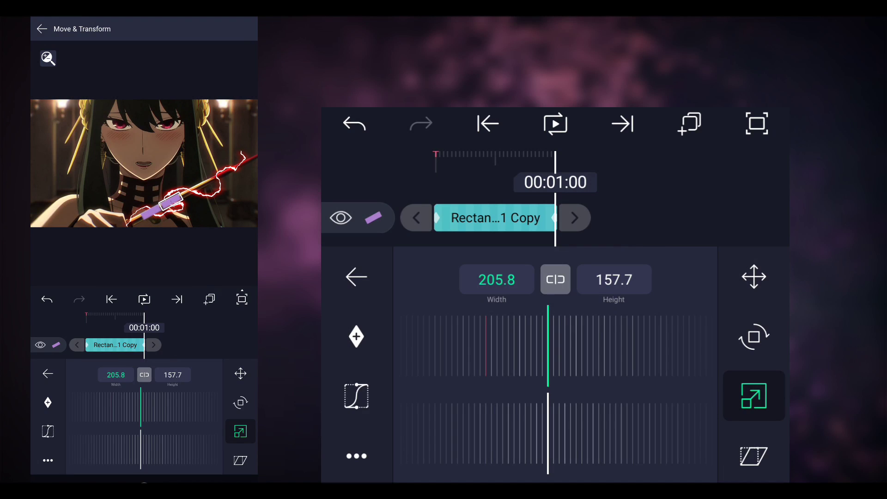
# Step: Duplicate again for a third rectangle, reposition it at the animation start, and return to the layer list
pyautogui.click(754, 276)
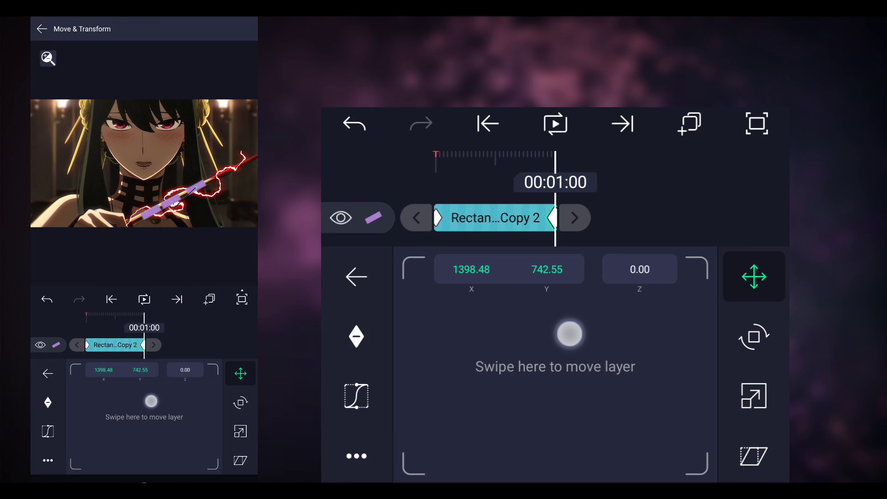
pyautogui.moveTo(569, 333); pyautogui.dragTo(544, 344)
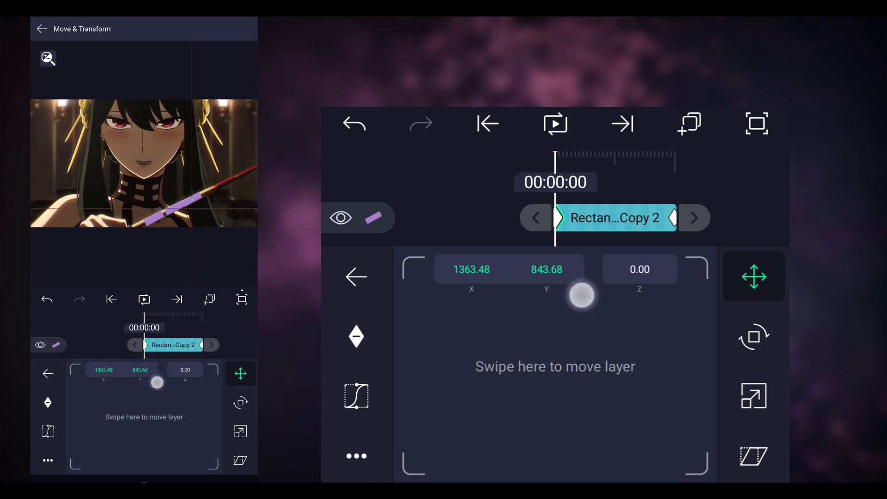
pyautogui.click(754, 395)
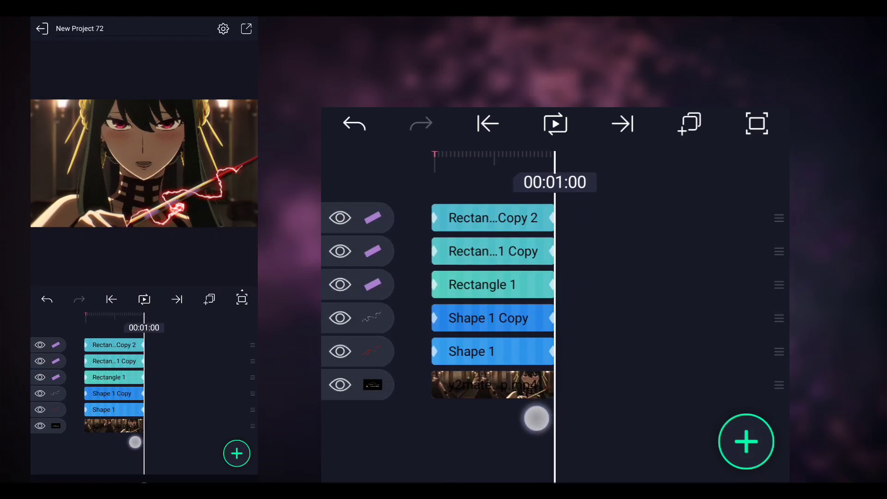
# Step: Set Rectangle 1's blending to the Exclude mask and group all five rectangle and lightning layers into Group 1
pyautogui.click(481, 284)
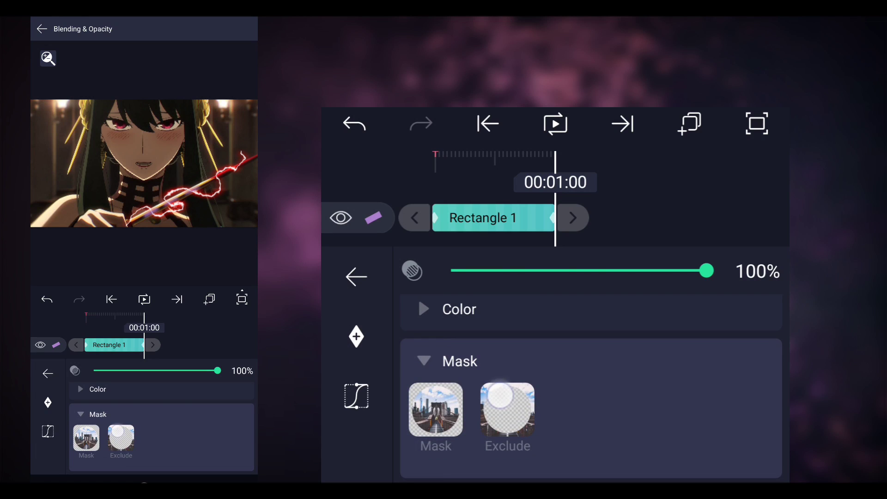
pyautogui.click(506, 410)
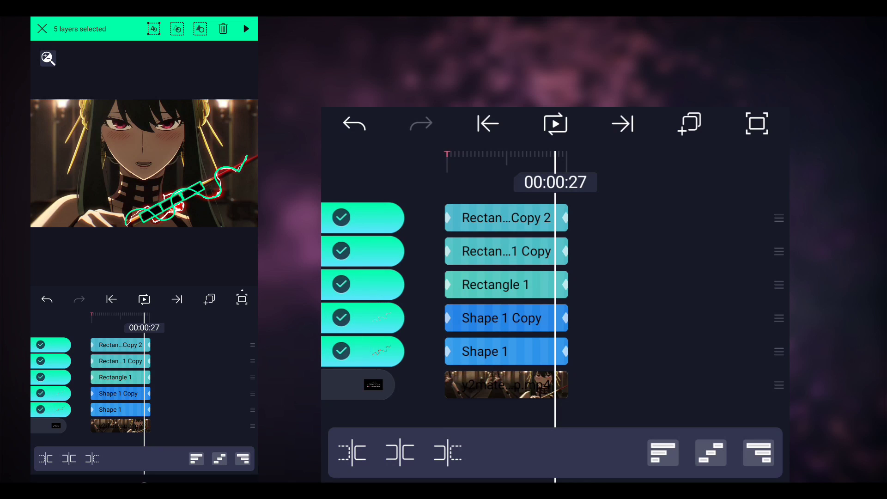
pyautogui.click(153, 29)
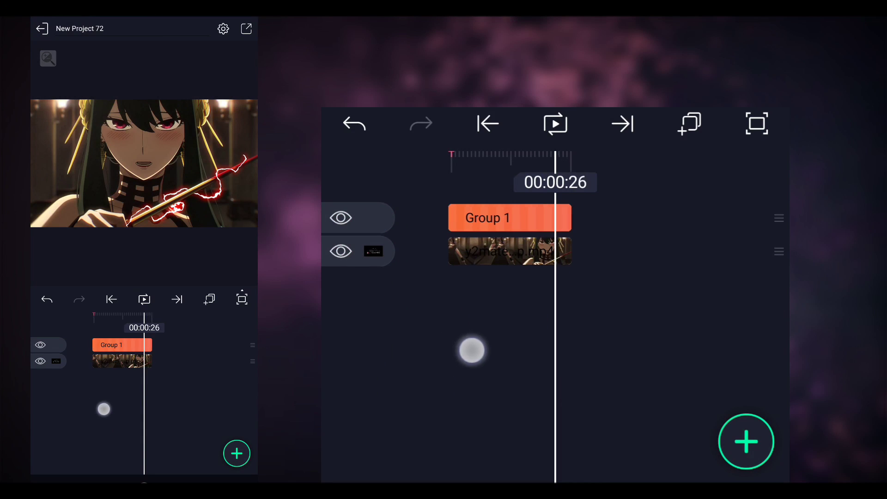